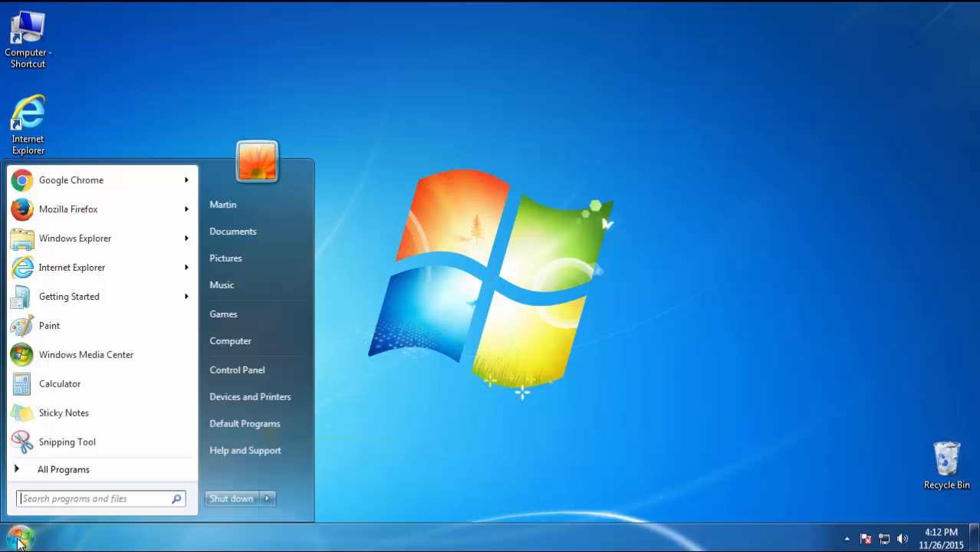
Step: Uninstall Flirchi 1.1 from Programs and Features and close Control Panel
left_click(237, 369)
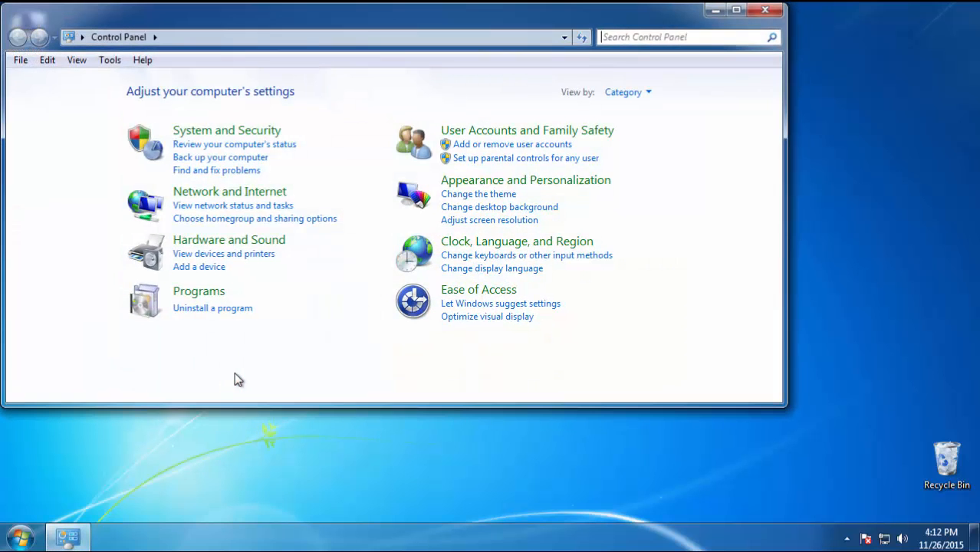
left_click(212, 308)
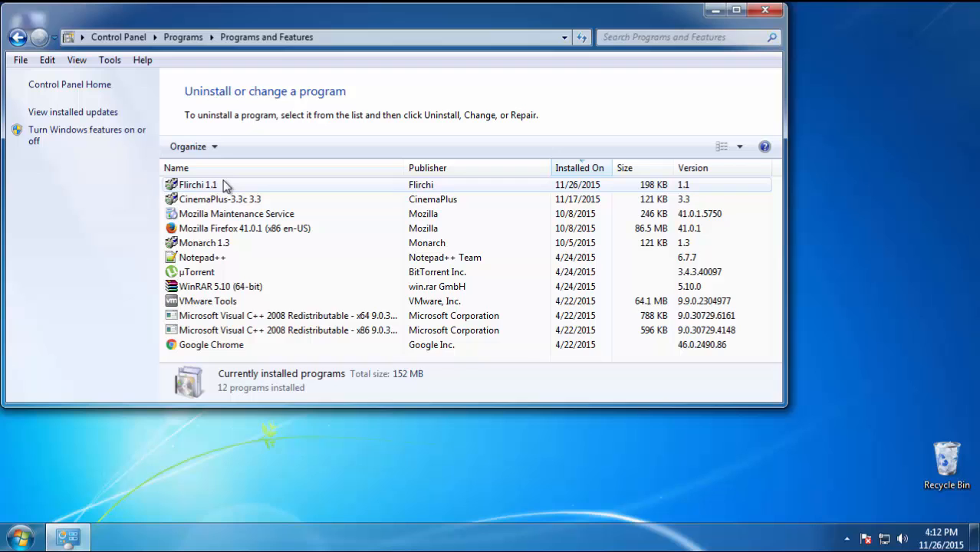
left_click(197, 184)
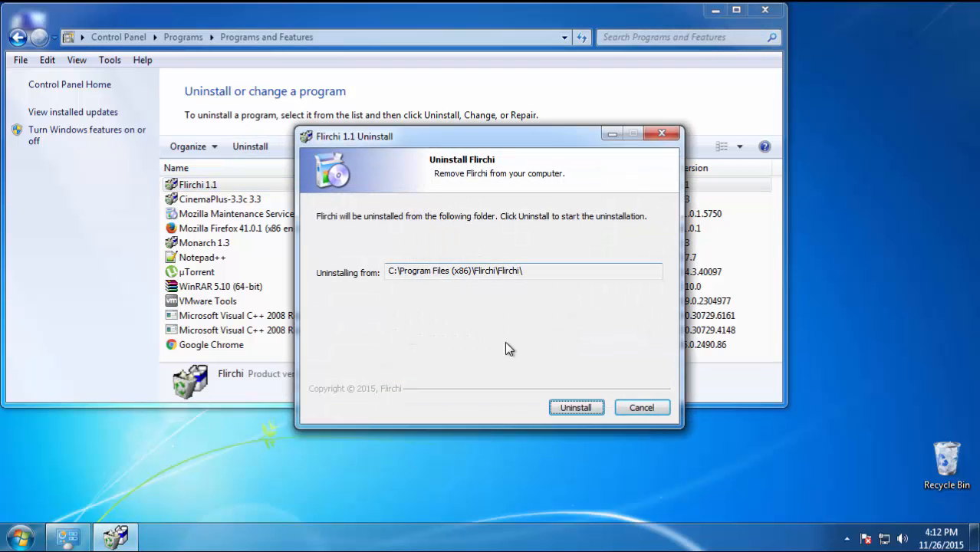
left_click(576, 407)
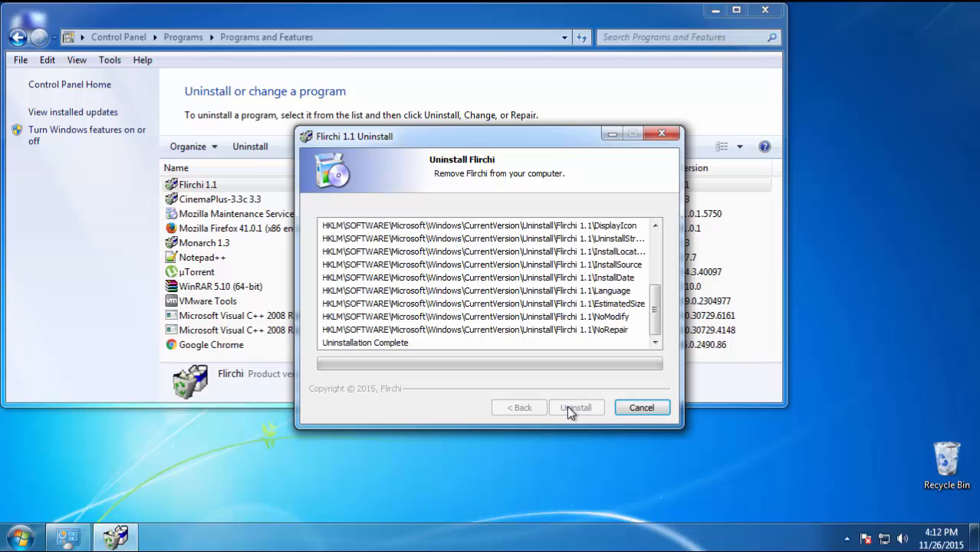
left_click(576, 407)
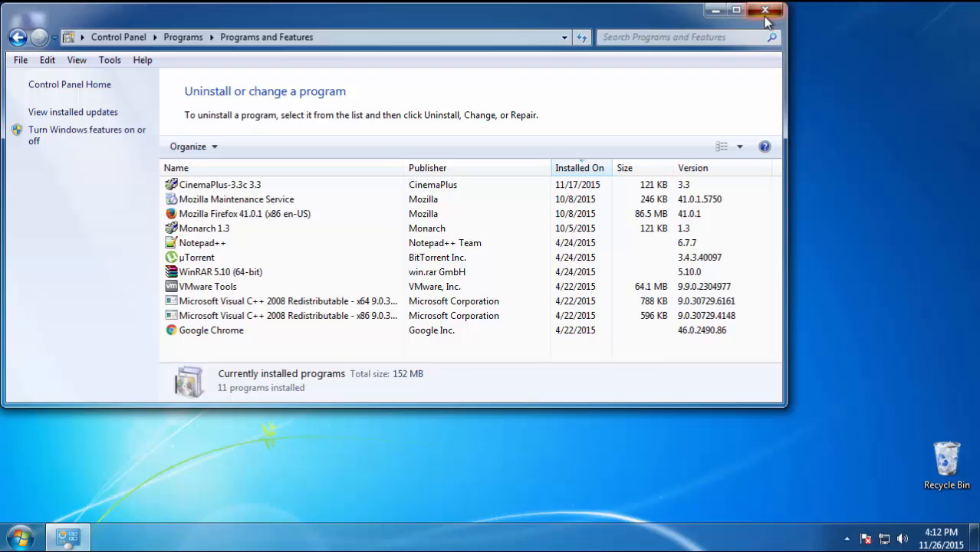
left_click(764, 10)
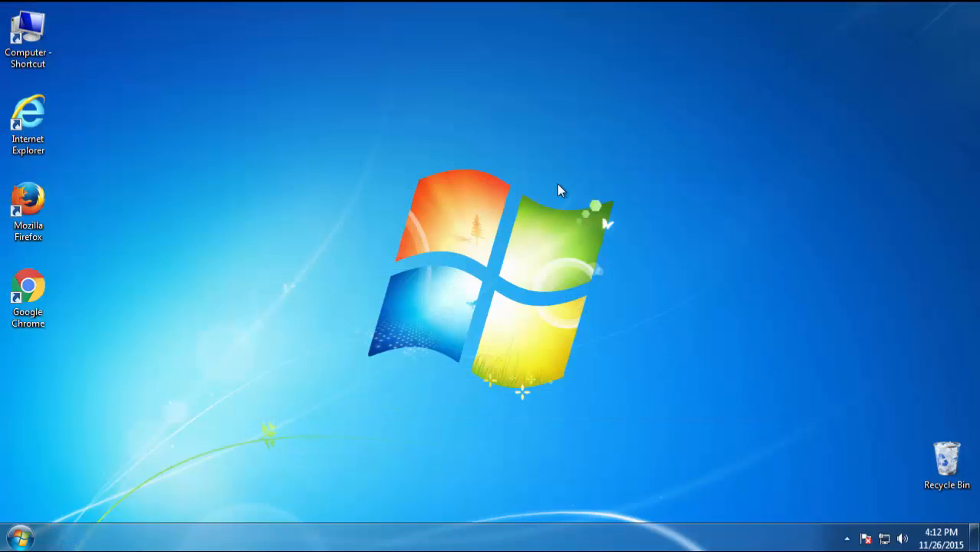
Step: Restart Windows from the Start menu's power options to boot into Safe Mode
left_click(21, 536)
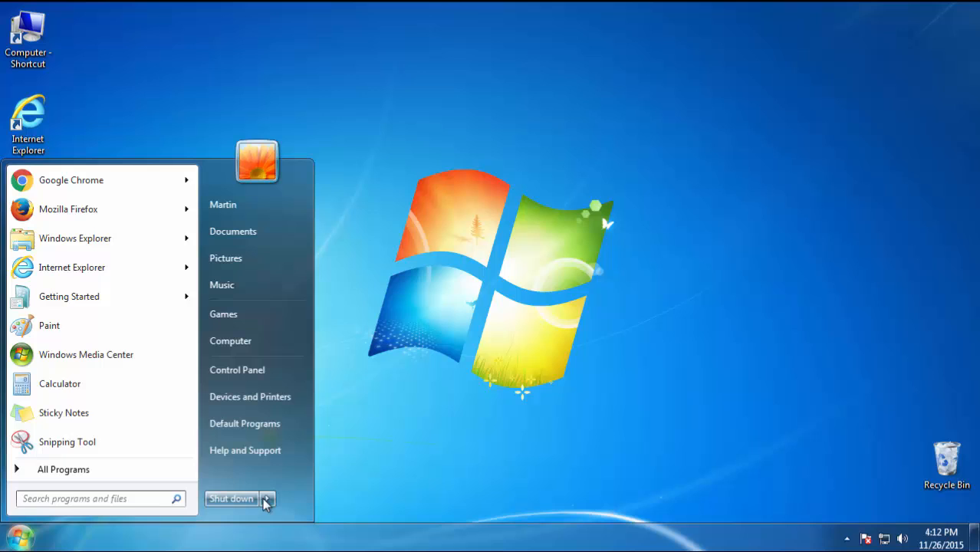
left_click(267, 498)
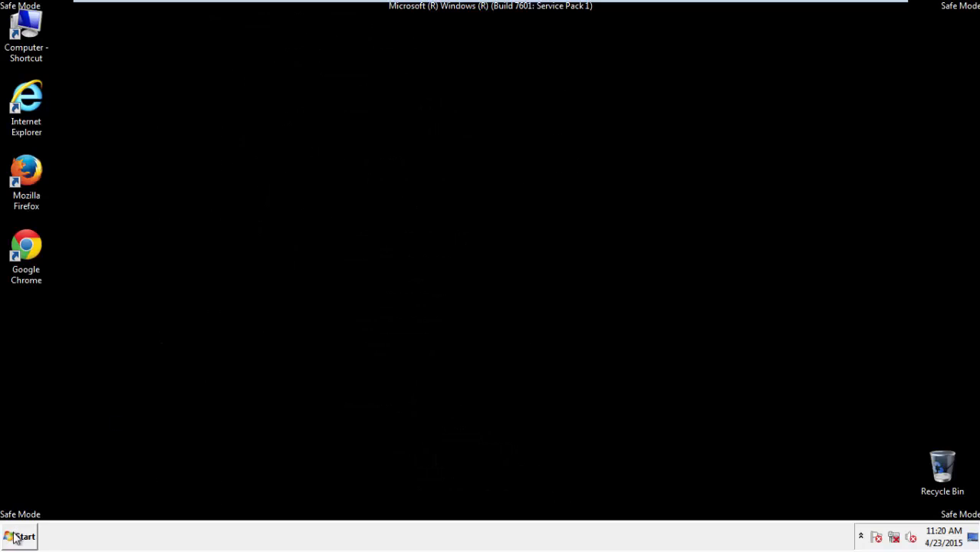
Step: Launch regedit and browse to HKEY_CURRENT_USER\Software\Microsoft\Internet Explorer\Main
left_click(19, 536)
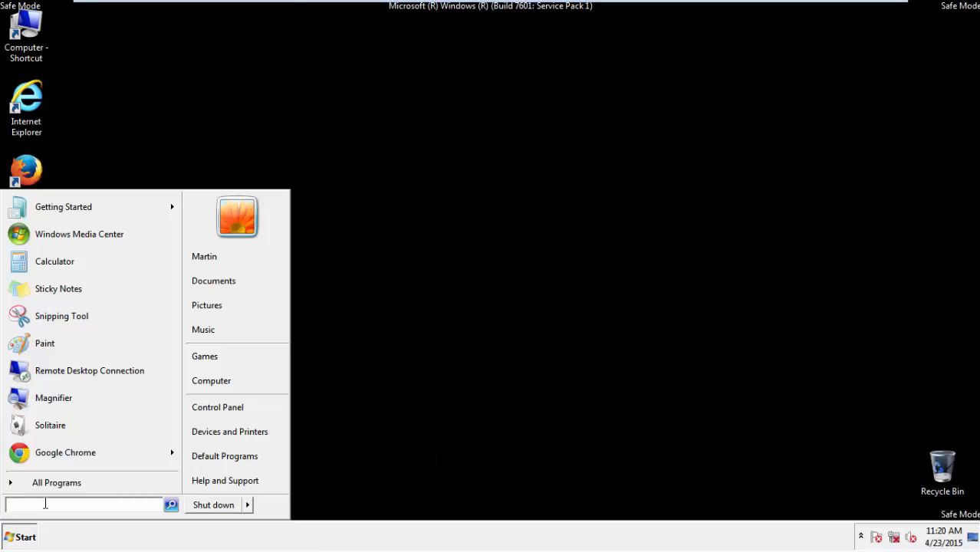
type("regedi")
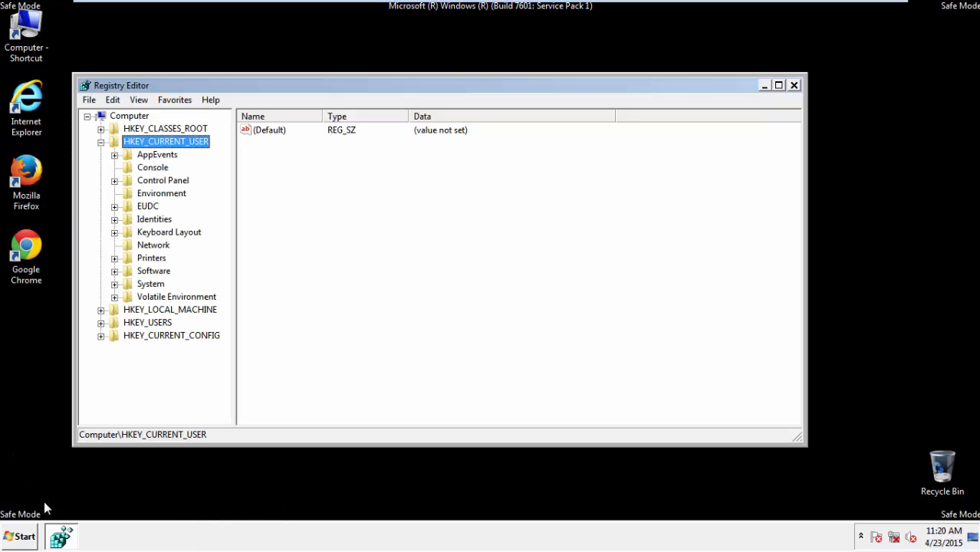
mouse_move(182, 141)
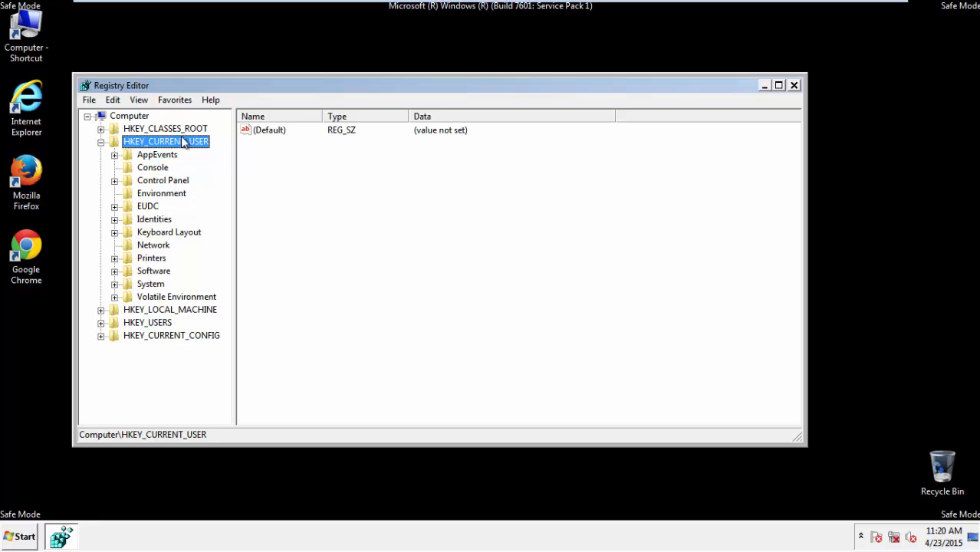
left_click(100, 141)
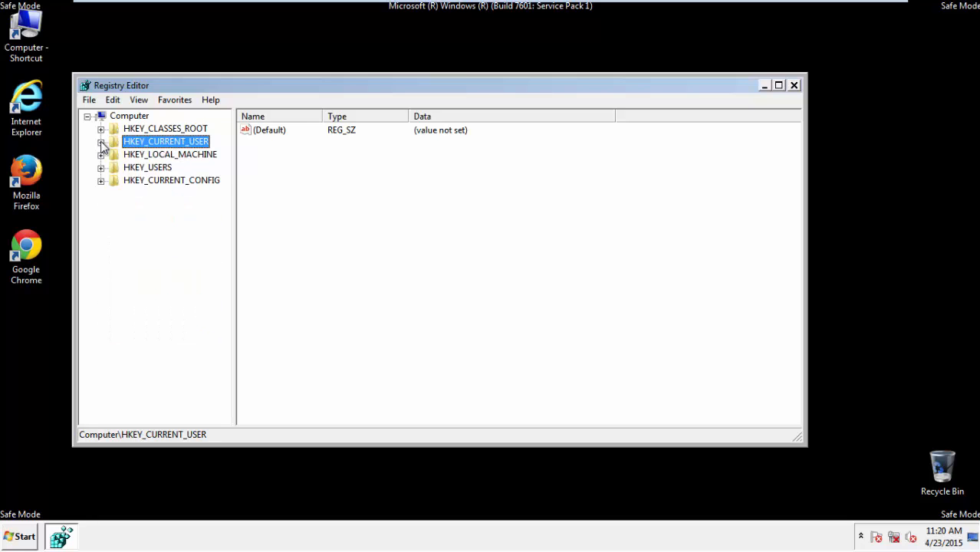
mouse_move(120, 148)
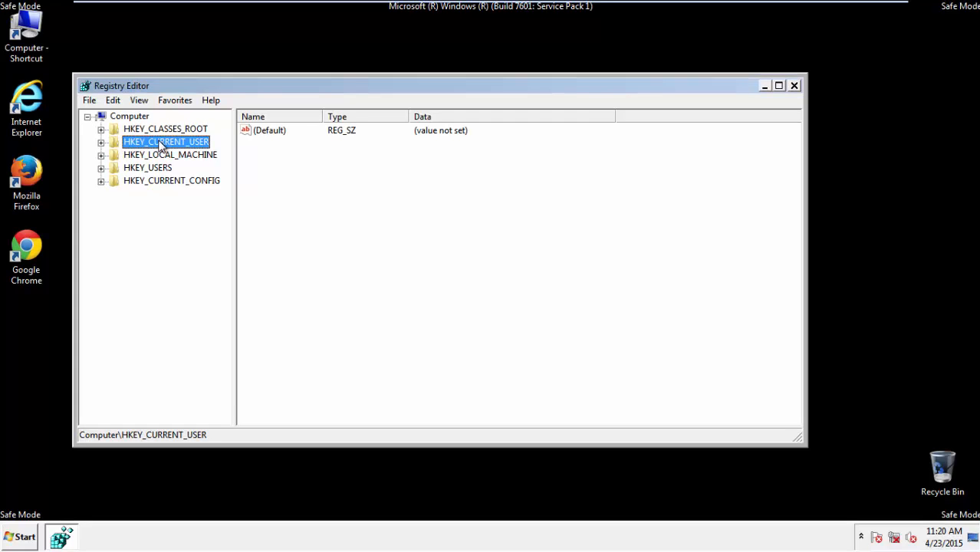
left_click(101, 142)
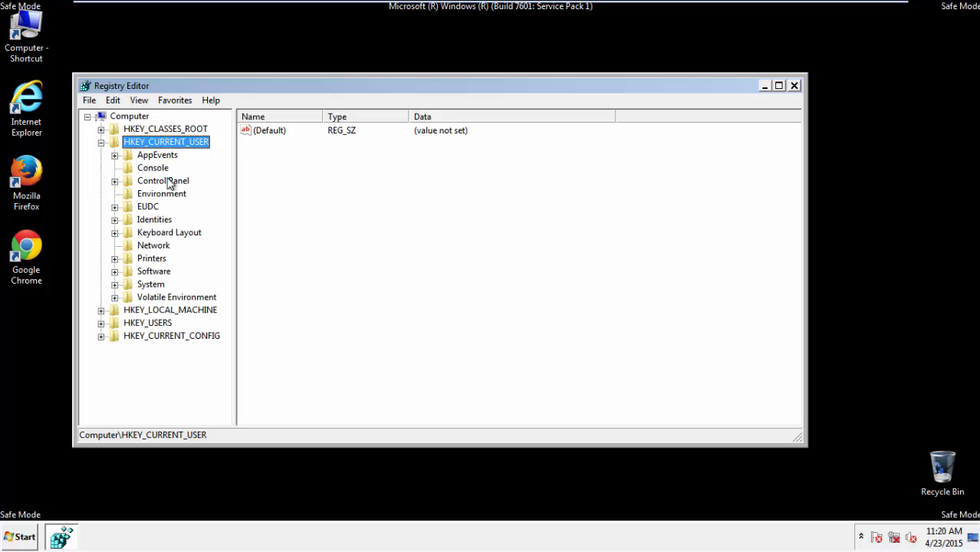
mouse_move(155, 273)
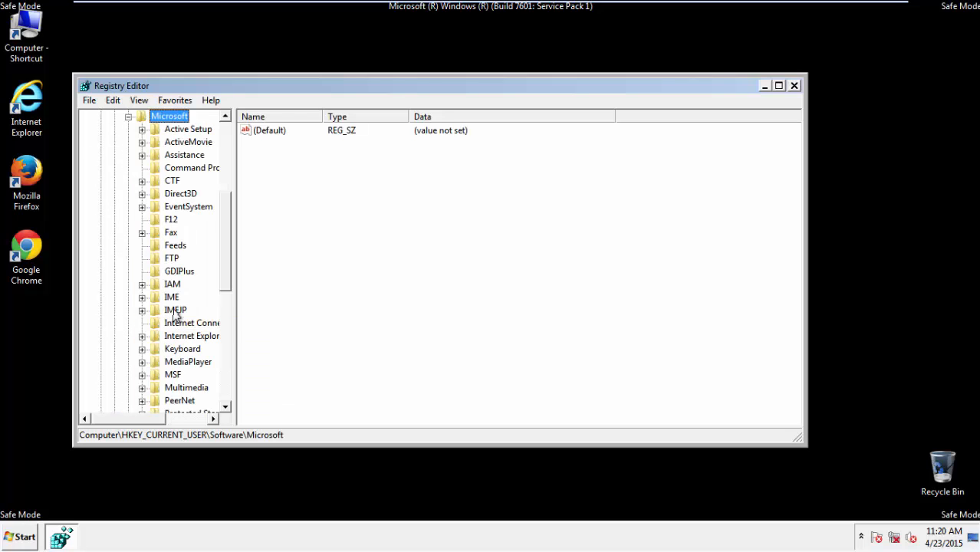
left_click(192, 335)
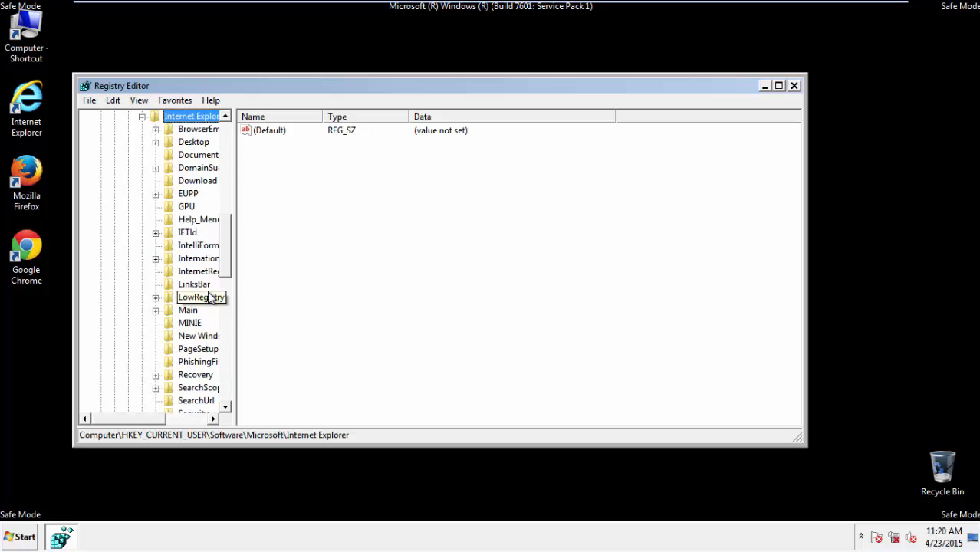
scroll("down", 3)
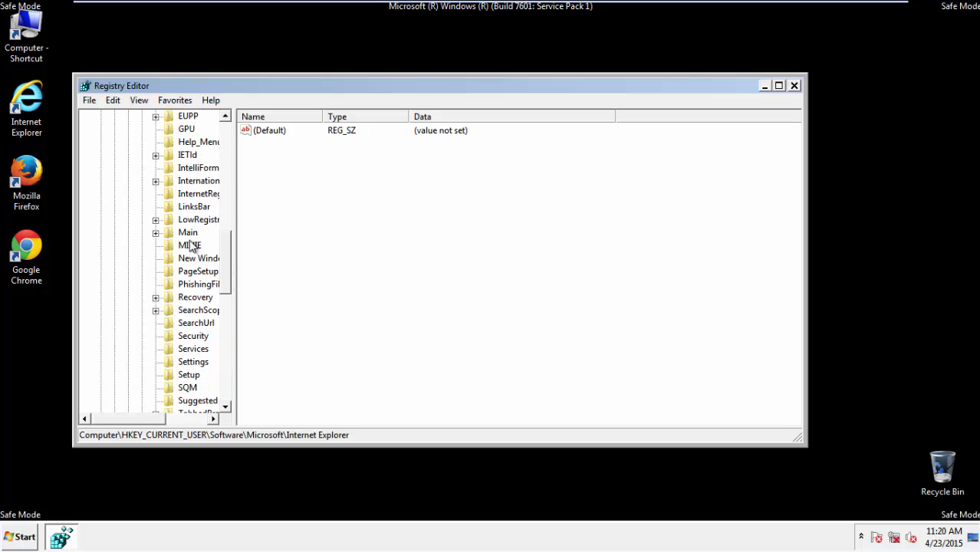
left_click(188, 232)
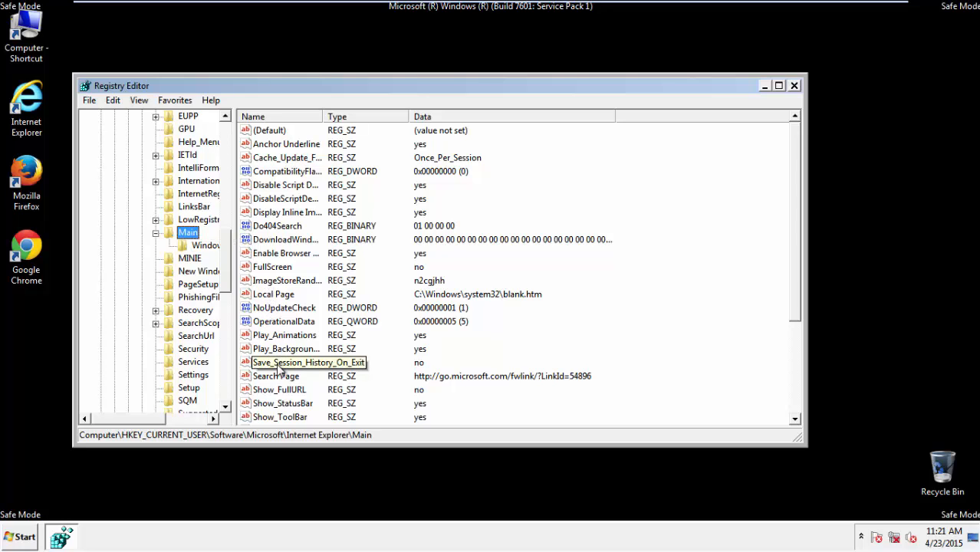
Step: Delete the hijacked Start Page value pointing to HereIAmAds and close Registry Editor
scroll("down", 3)
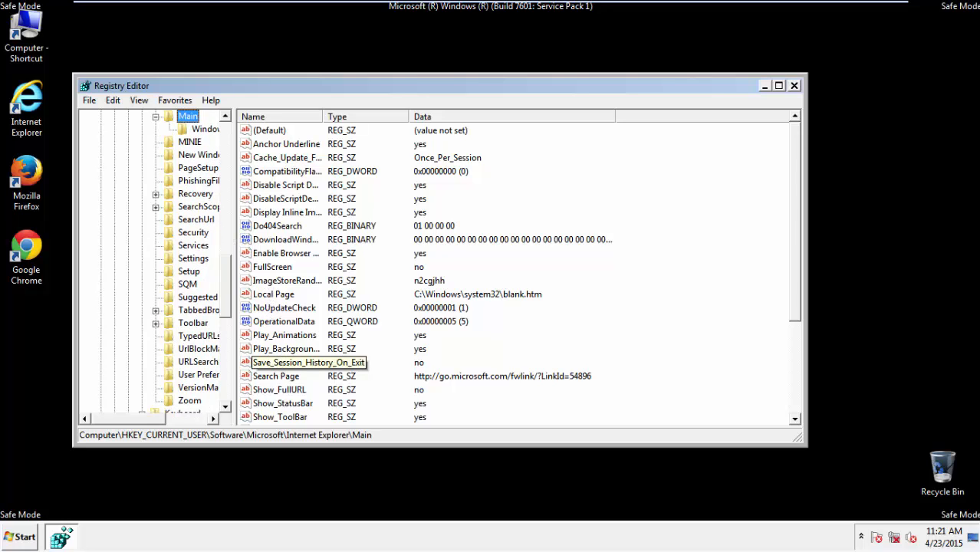
scroll("down", 3)
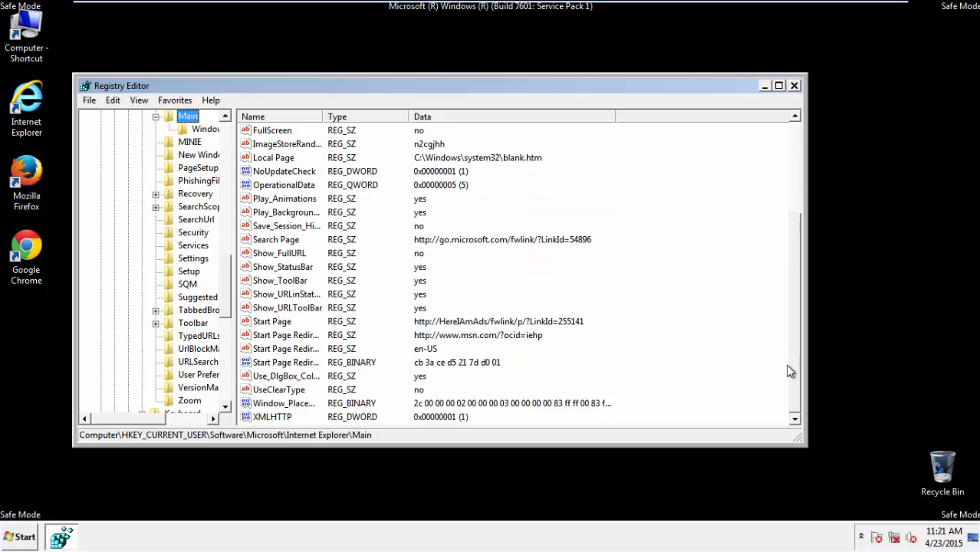
mouse_move(249, 316)
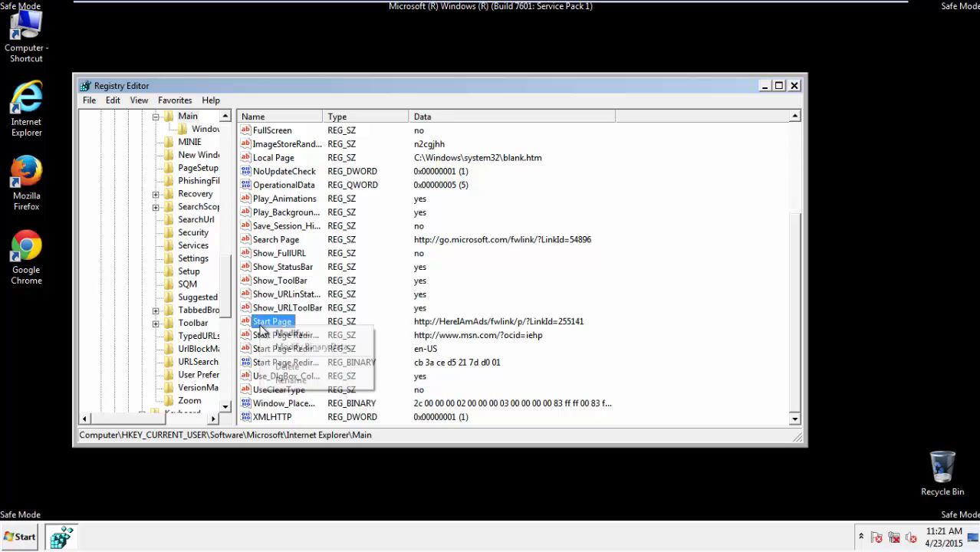
left_click(287, 366)
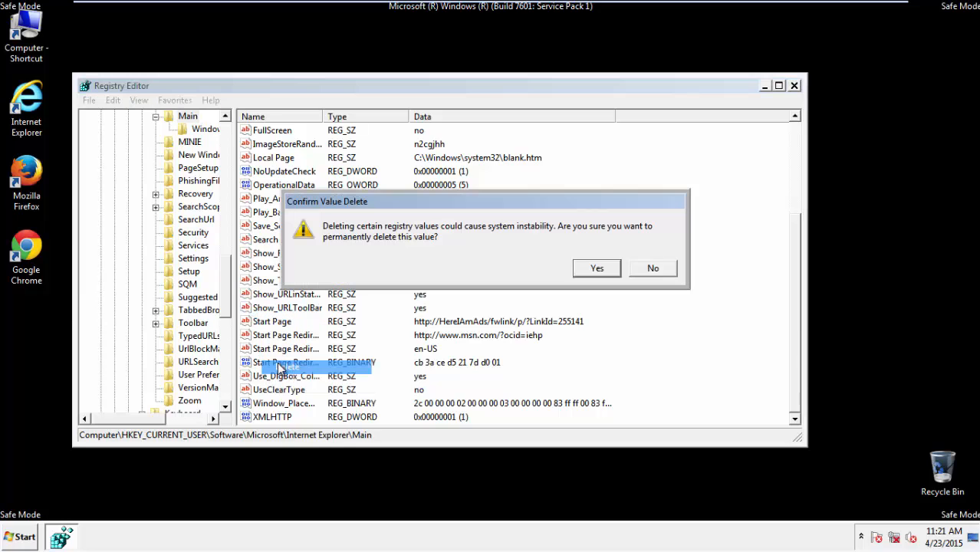
left_click(596, 268)
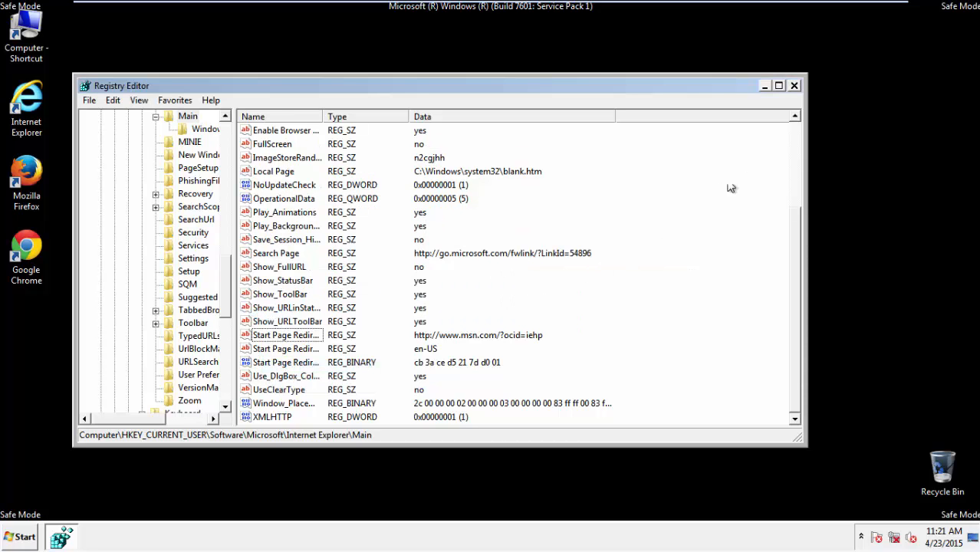
left_click(794, 85)
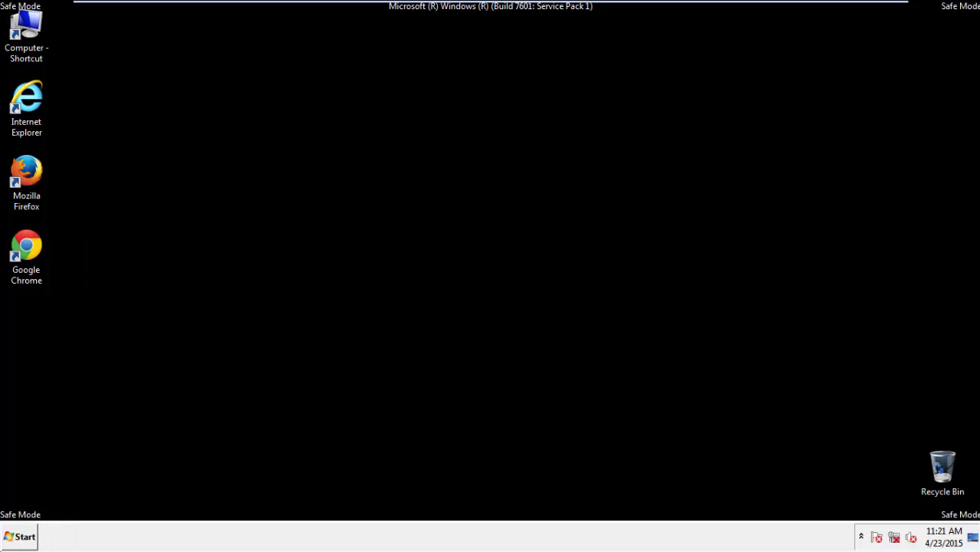
mouse_move(26, 177)
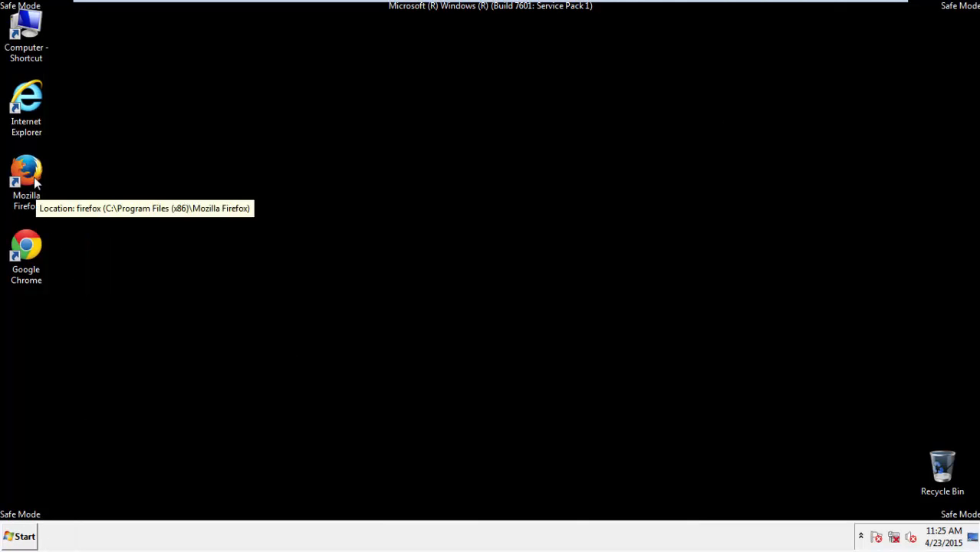
Step: Launch Firefox, decline the default-browser prompt, and bring up Clear Recent History
double_click(26, 177)
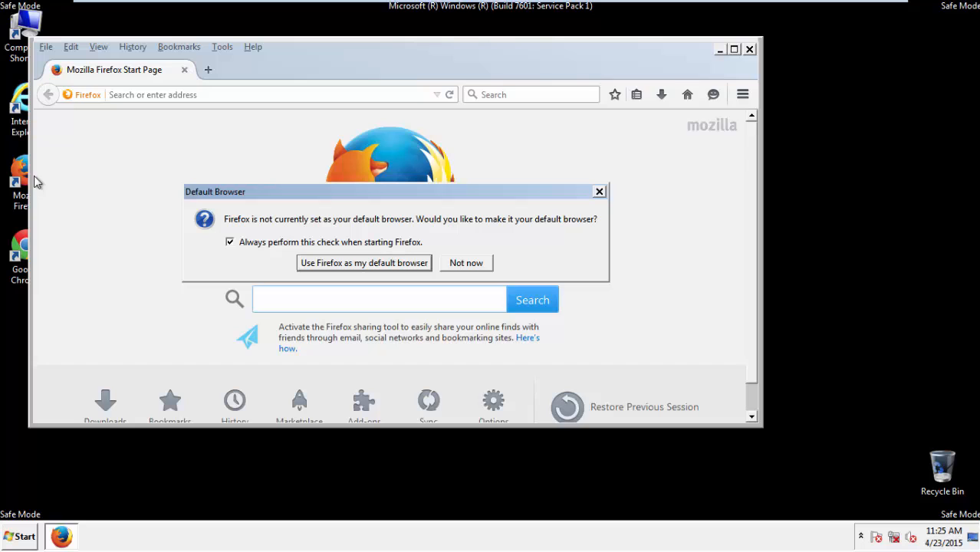
left_click(465, 262)
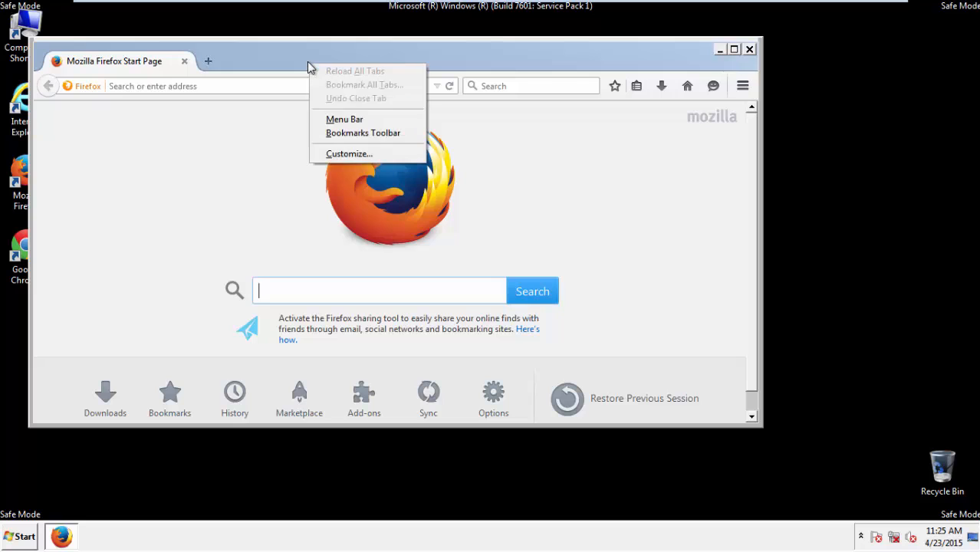
left_click(345, 119)
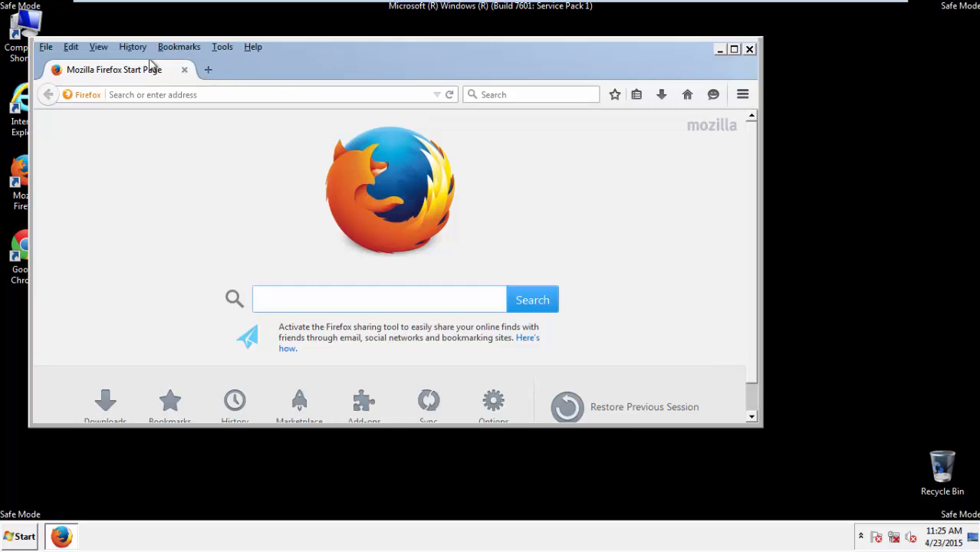
left_click(133, 47)
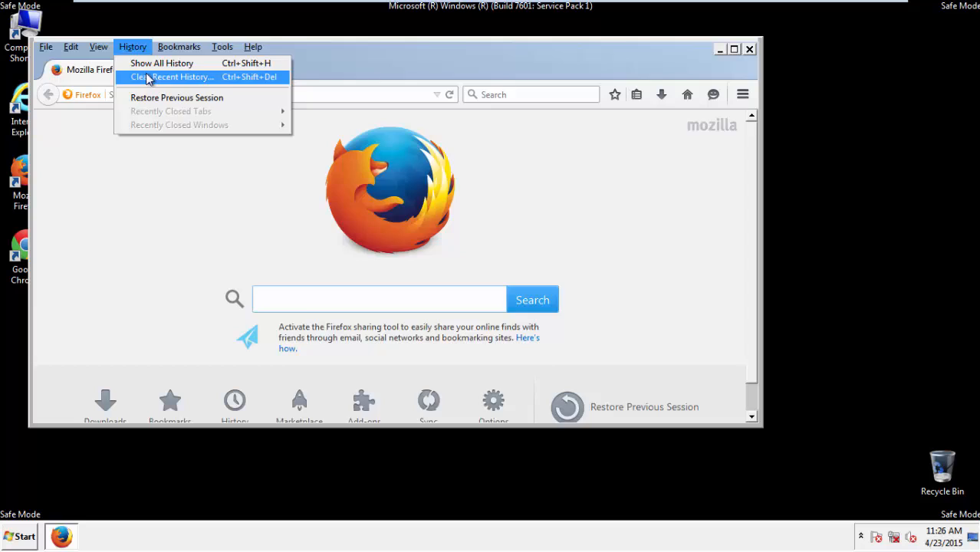
left_click(177, 76)
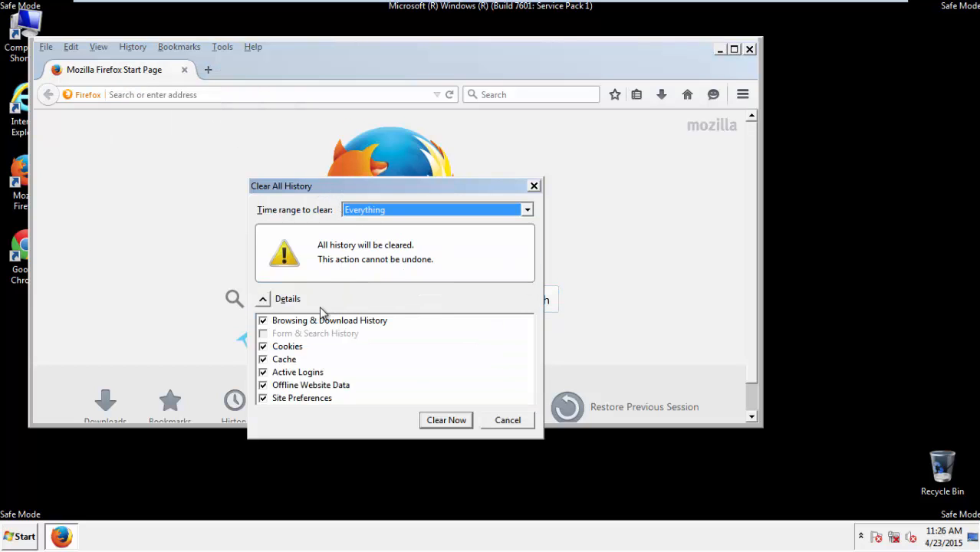
Step: Clear everything, adding offline website data and site preferences to the selection
left_click(311, 385)
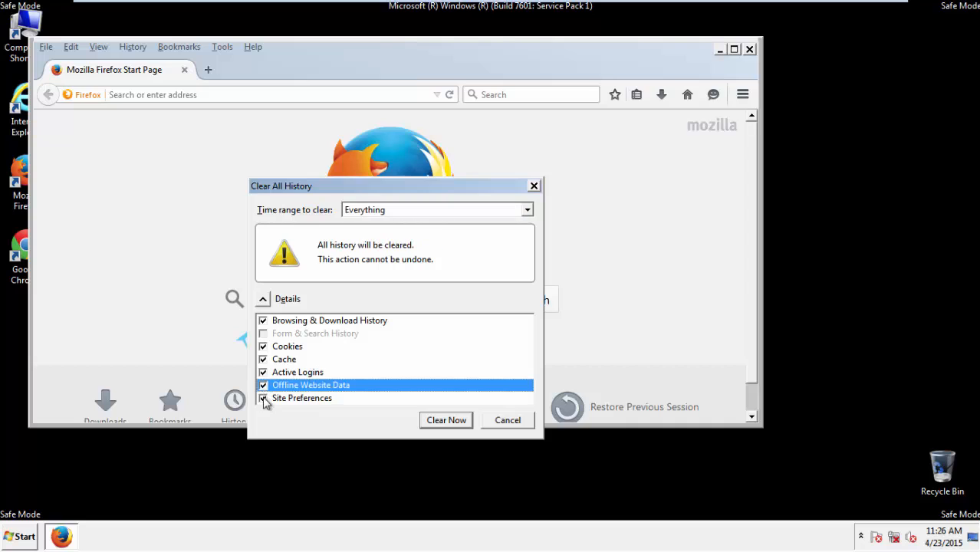
left_click(264, 398)
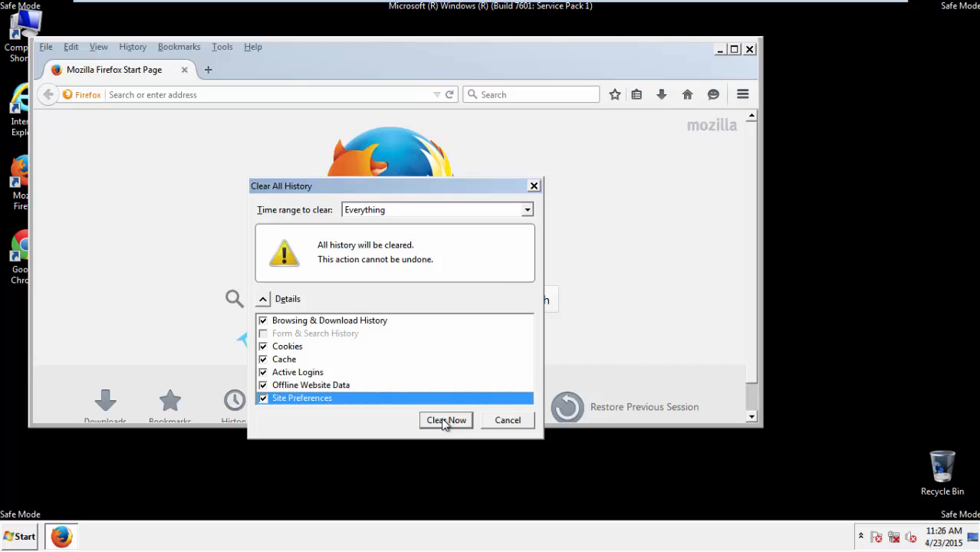
left_click(445, 419)
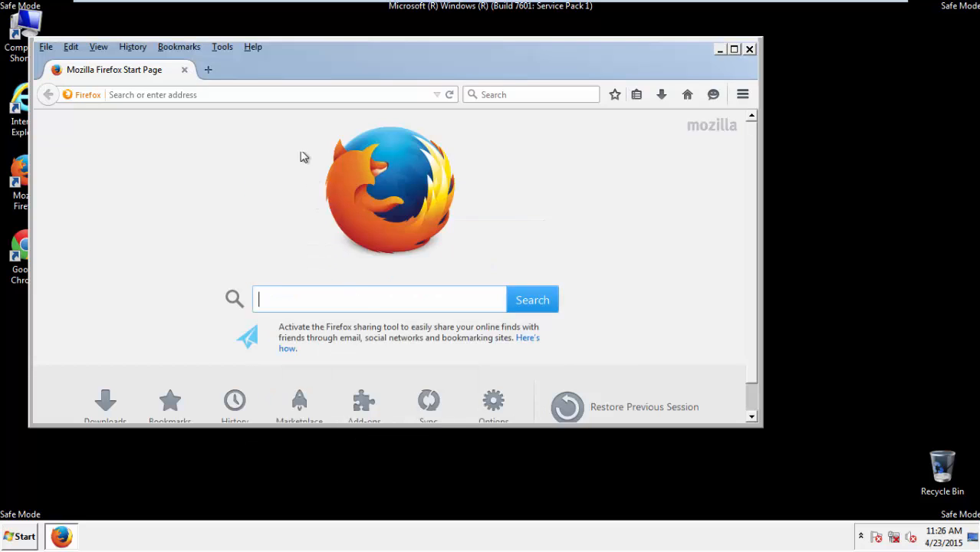
Step: Refresh Firefox to its defaults from the Troubleshooting Information page
left_click(253, 46)
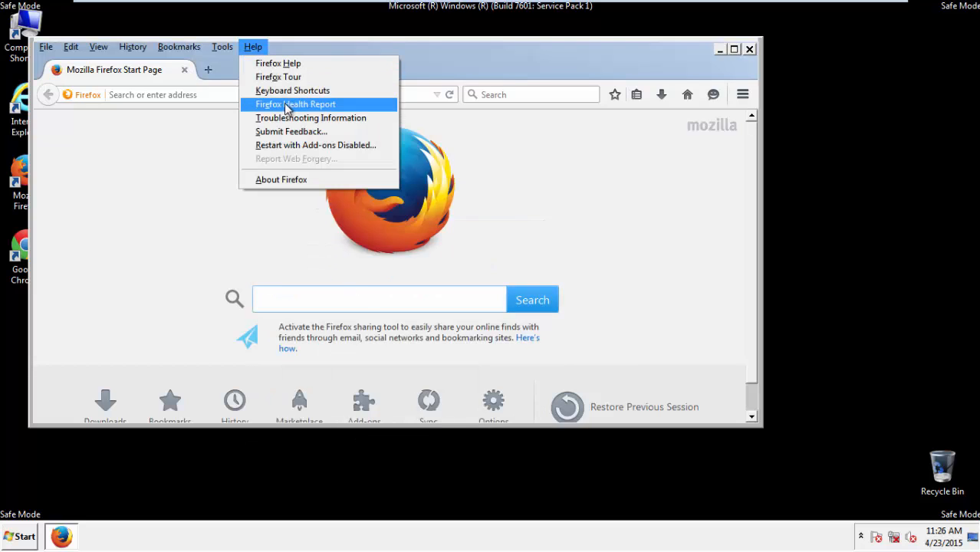
left_click(310, 117)
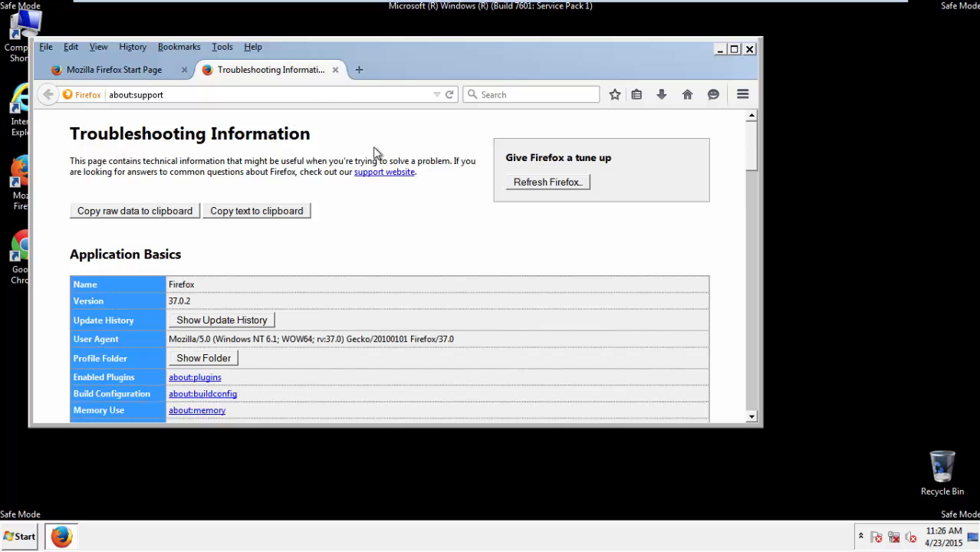
left_click(546, 181)
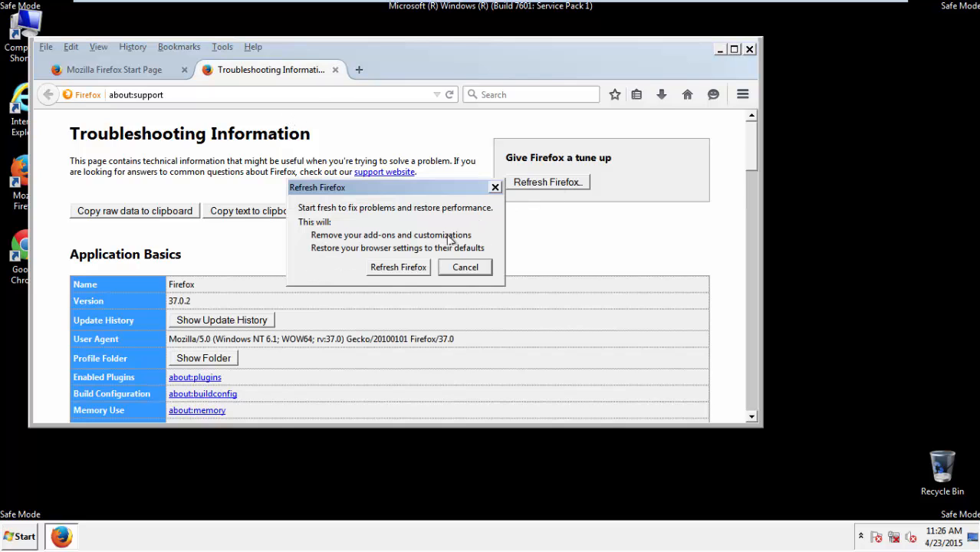
left_click(398, 267)
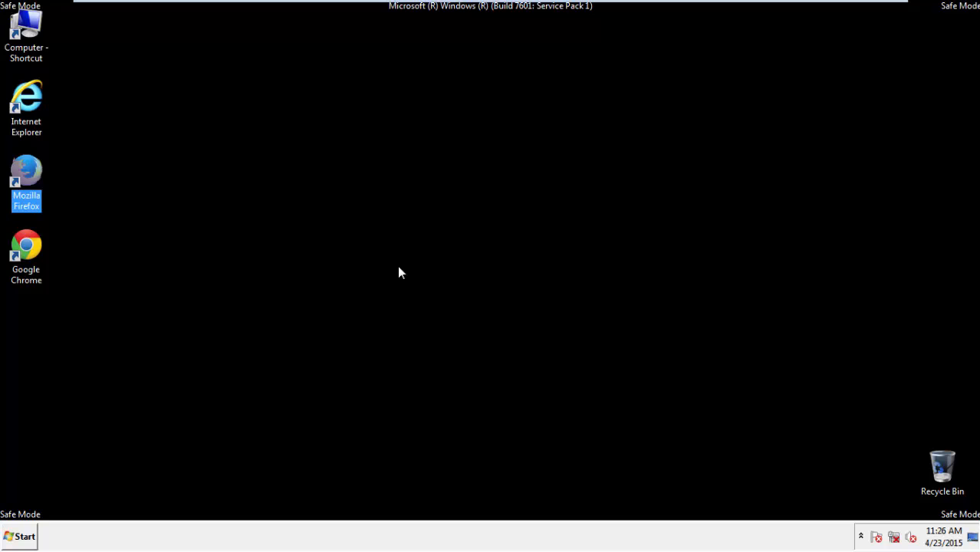
Step: Reopen Firefox, finish the Import Wizard, and dismiss the default browser prompt
double_click(27, 180)
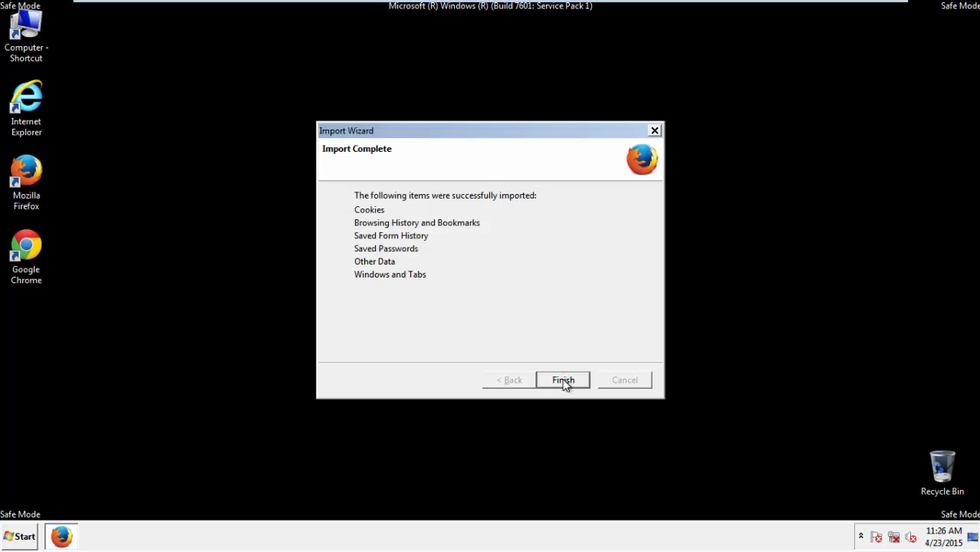
left_click(563, 380)
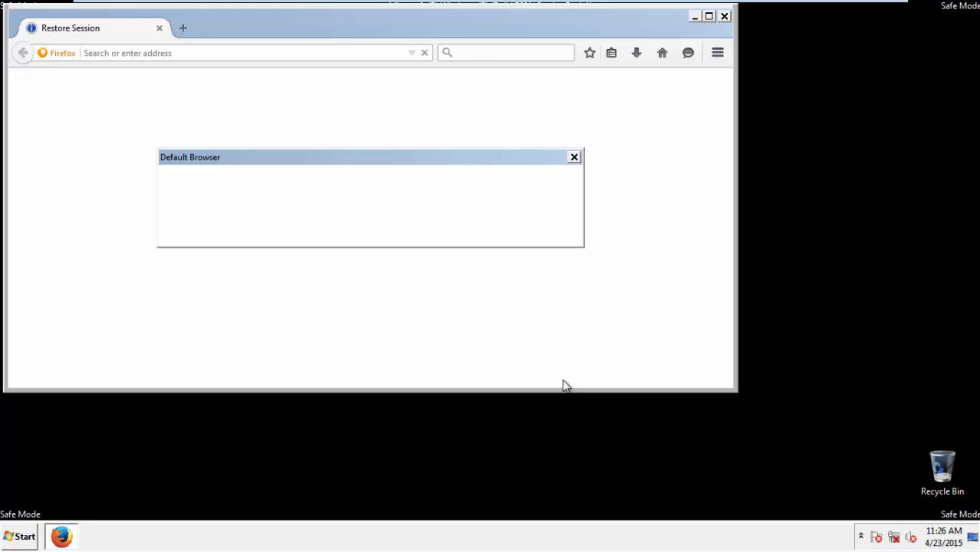
left_click(574, 158)
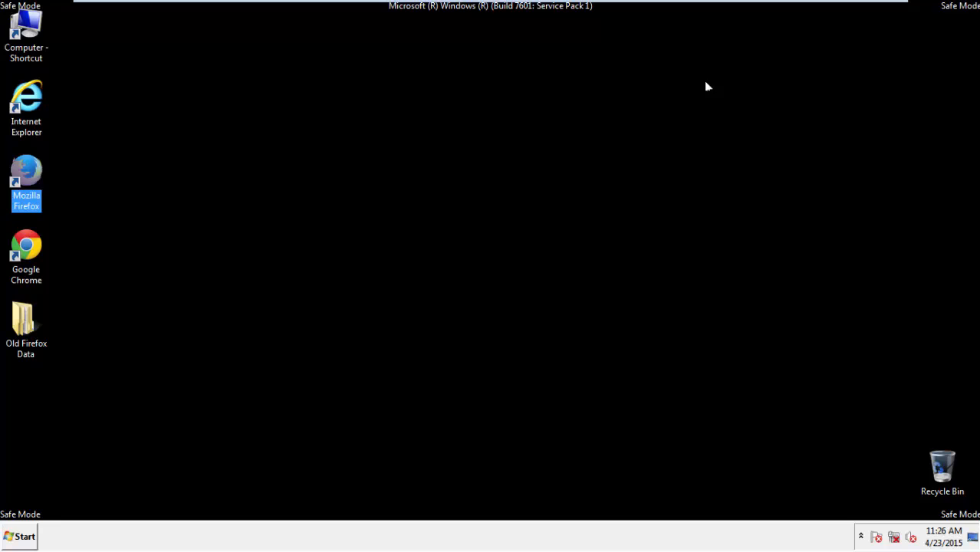
Step: Launch Google Chrome and stop it asking to be the default browser
left_click(26, 253)
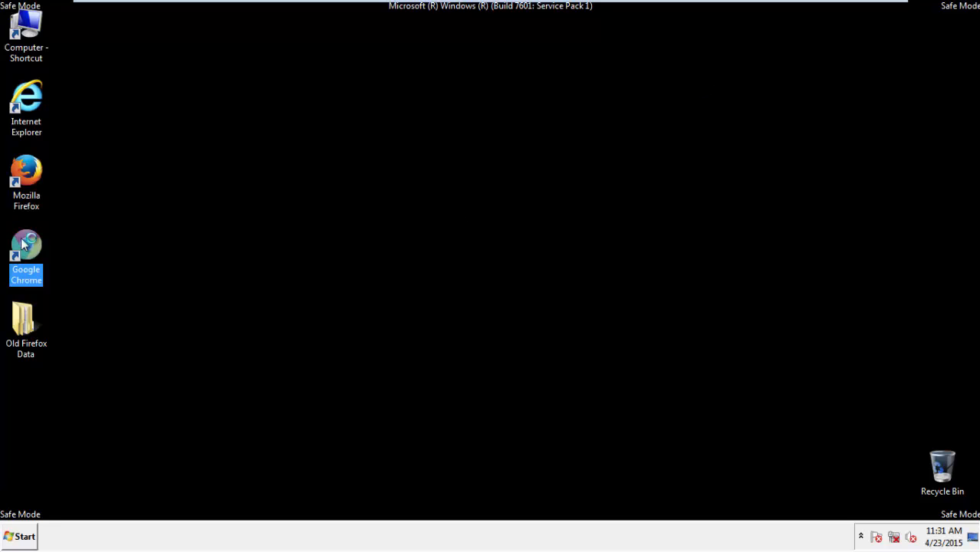
double_click(26, 253)
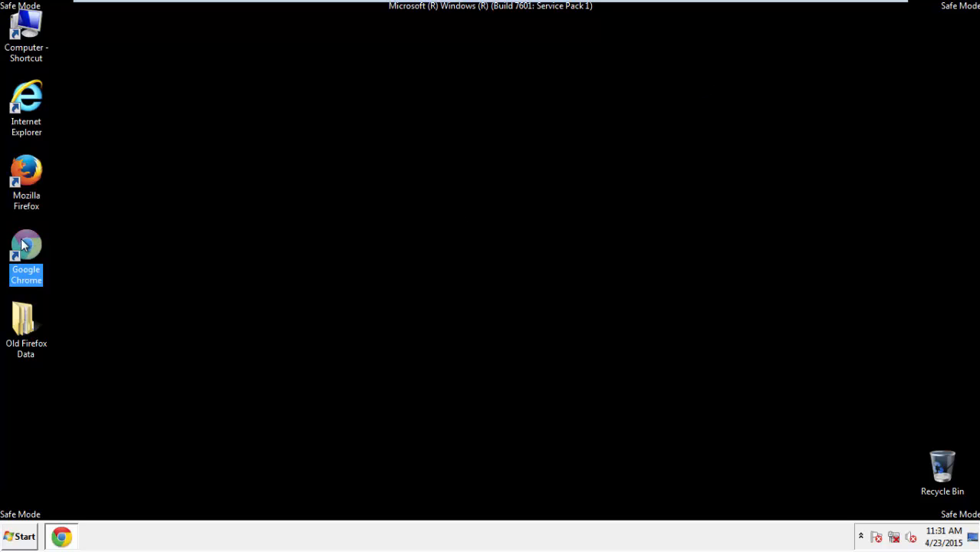
double_click(26, 253)
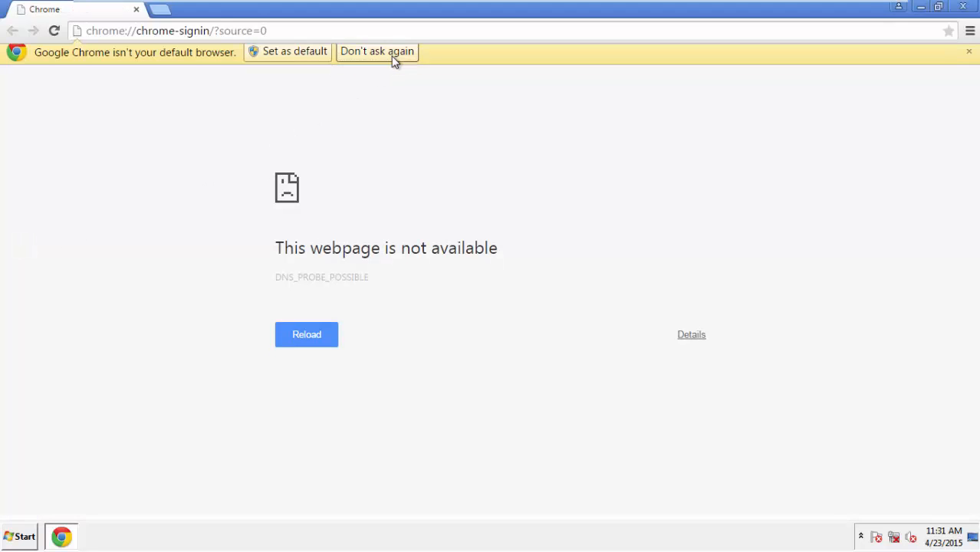
left_click(376, 51)
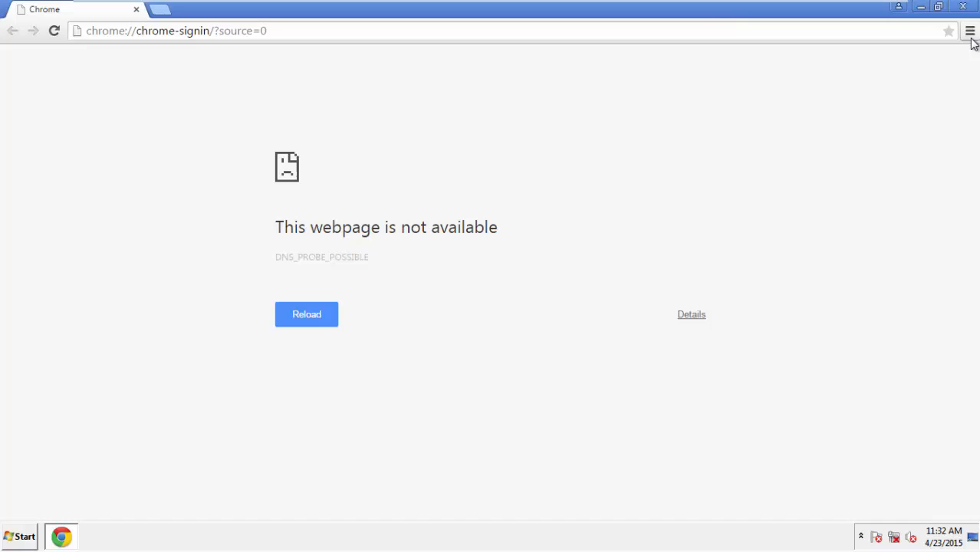
Step: Bring up Chrome's History page from the main menu
left_click(970, 31)
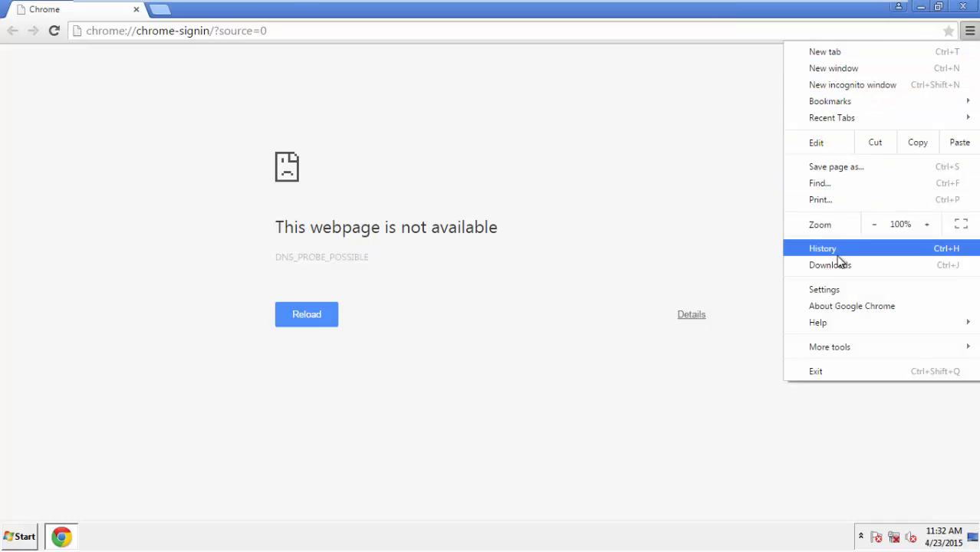
left_click(824, 290)
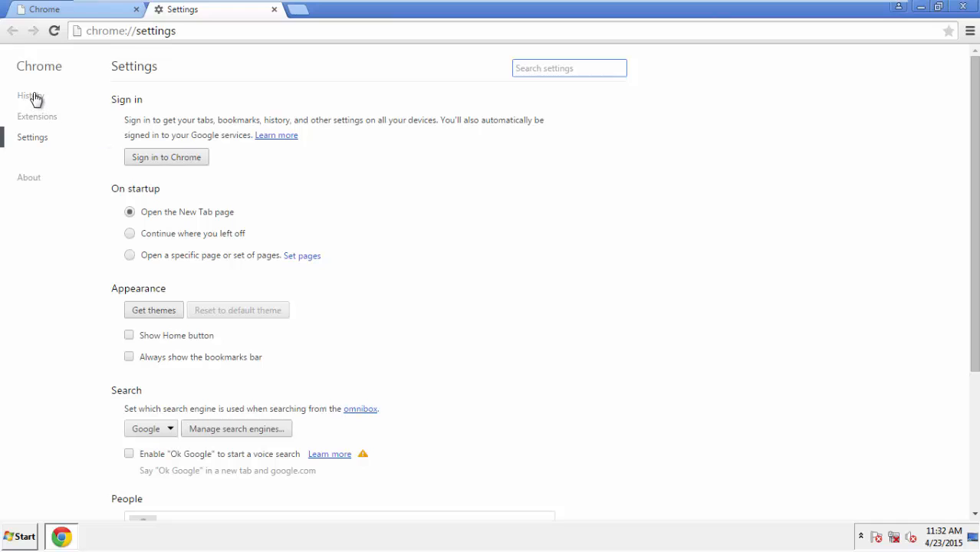
left_click(30, 95)
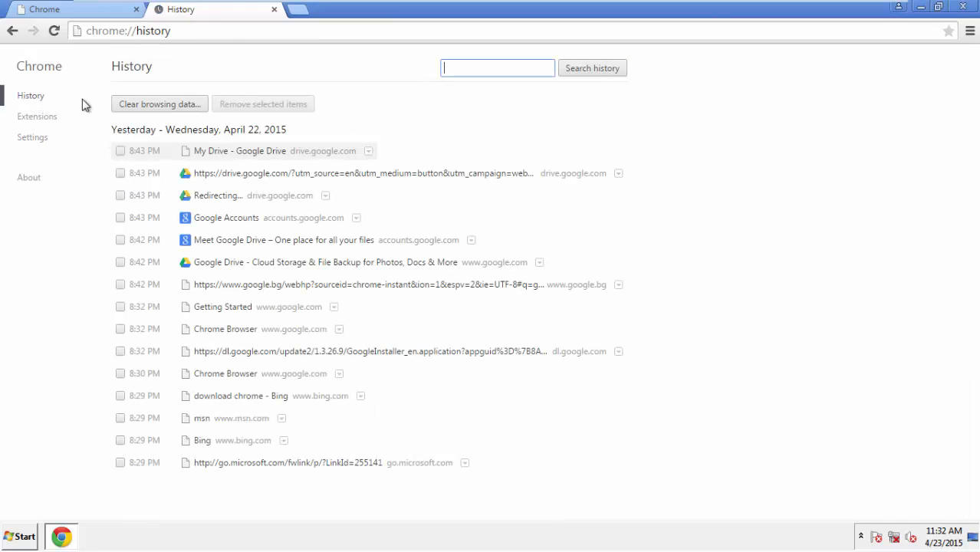
Step: Clear Chrome data from the beginning of time, adding autofill form data and hosted app data
left_click(159, 103)
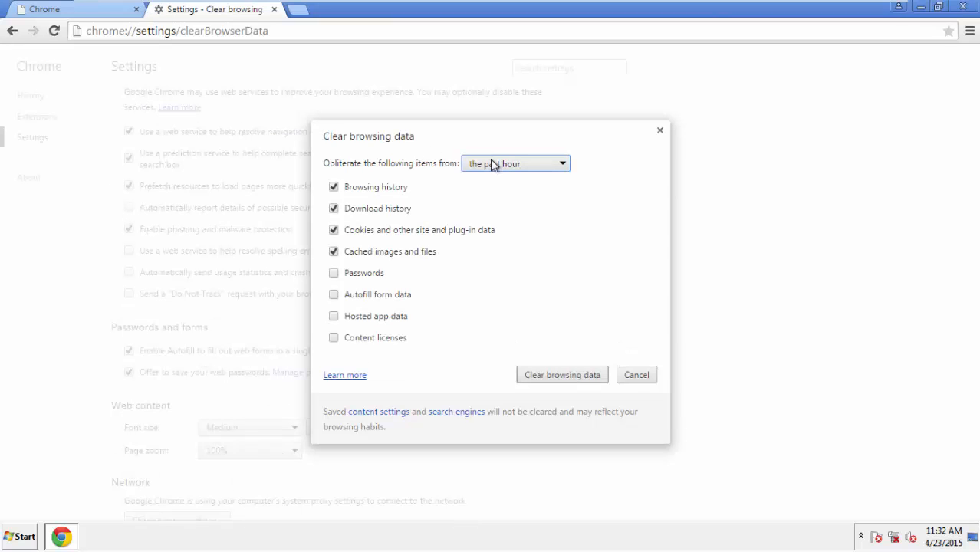
left_click(514, 164)
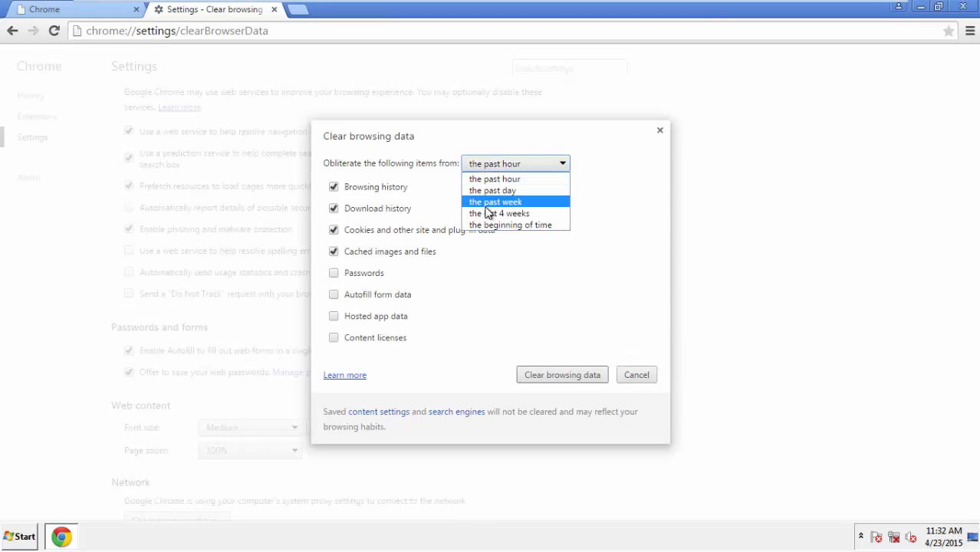
mouse_move(498, 178)
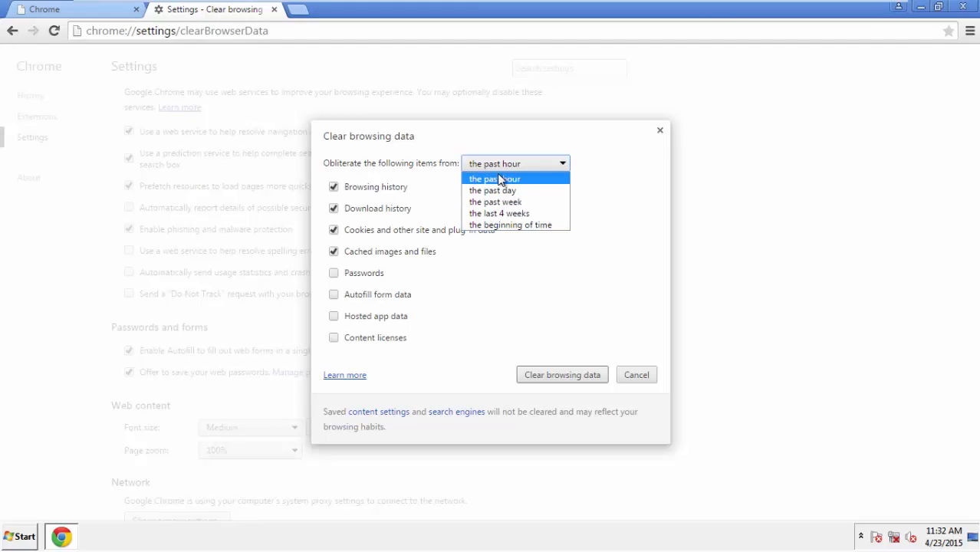
mouse_move(511, 225)
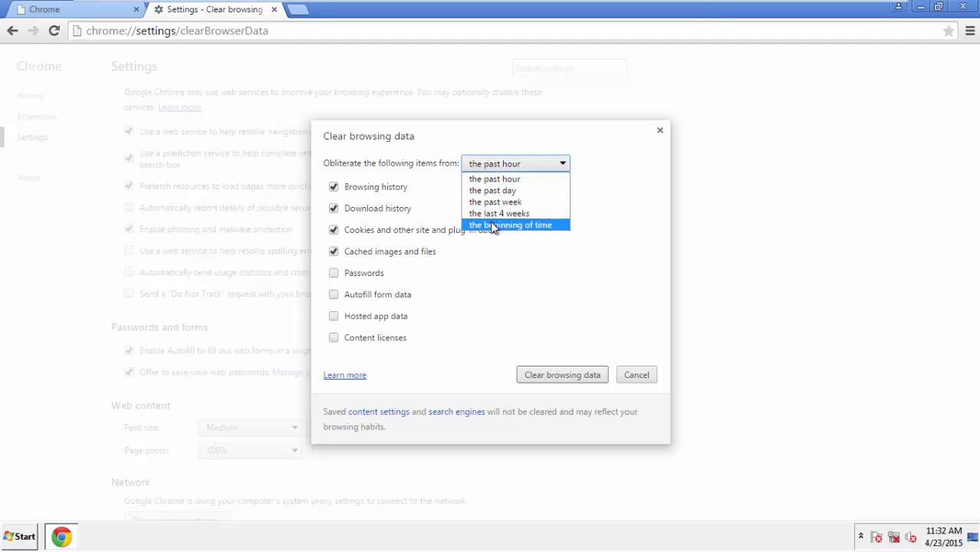
left_click(512, 225)
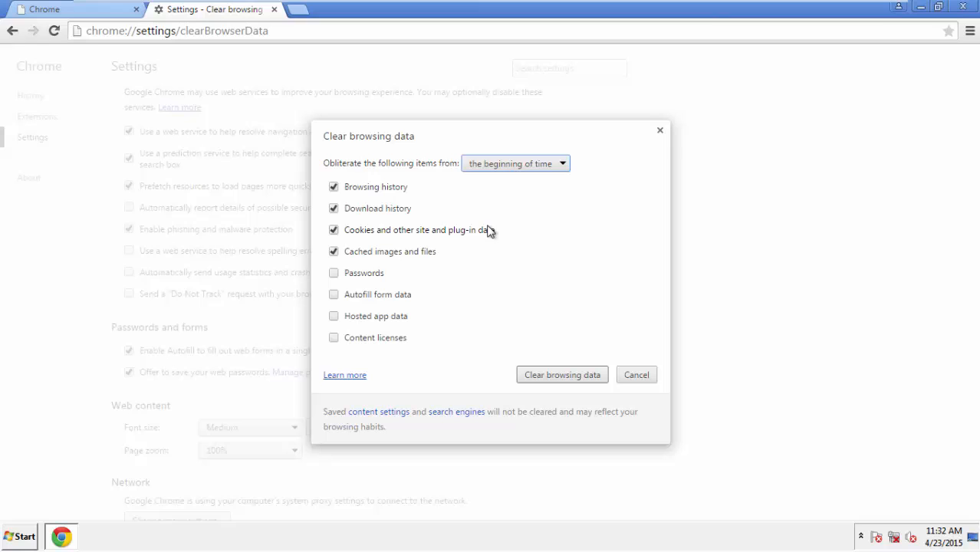
mouse_move(363, 311)
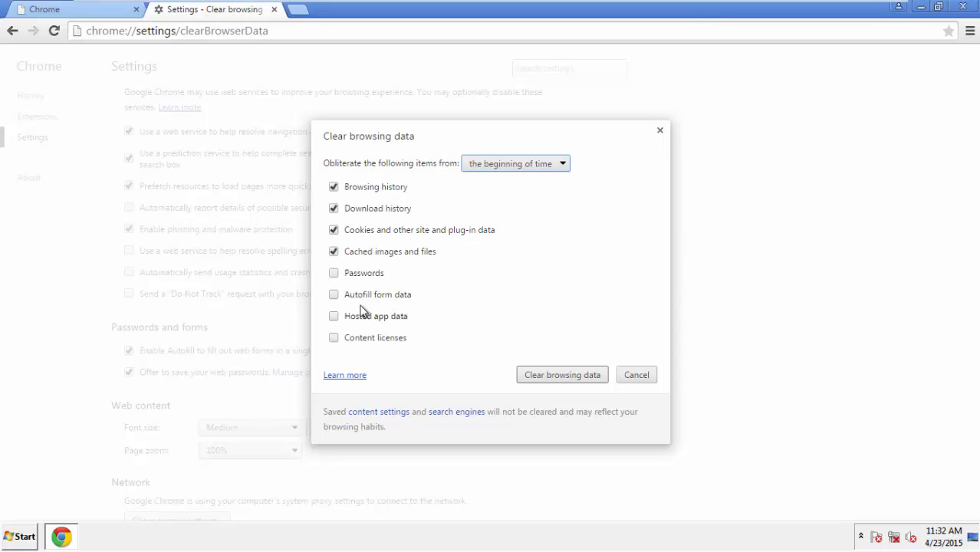
left_click(334, 294)
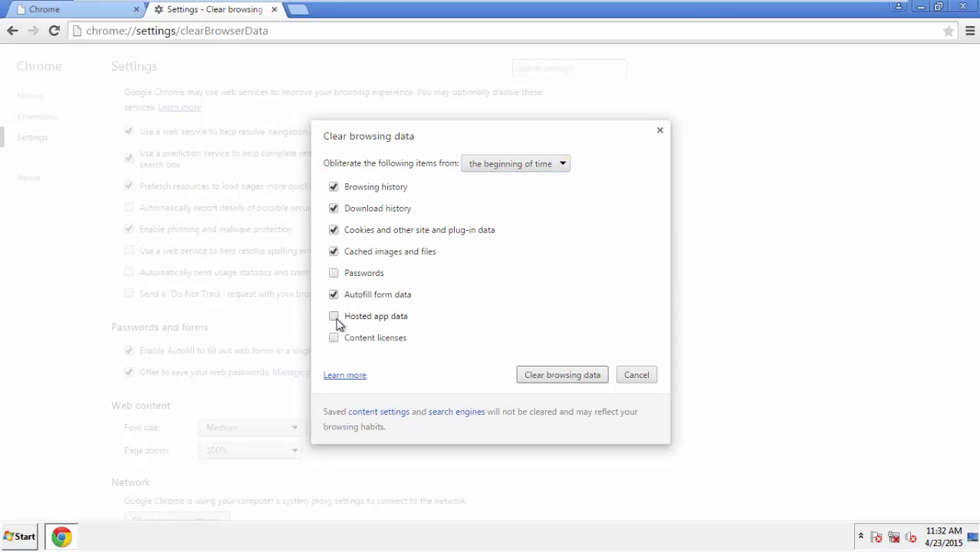
left_click(334, 315)
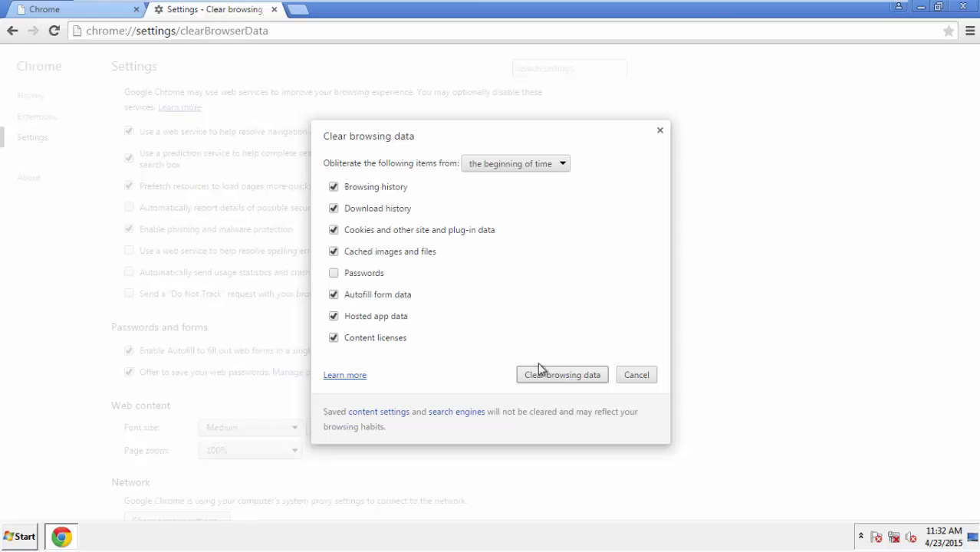
left_click(561, 374)
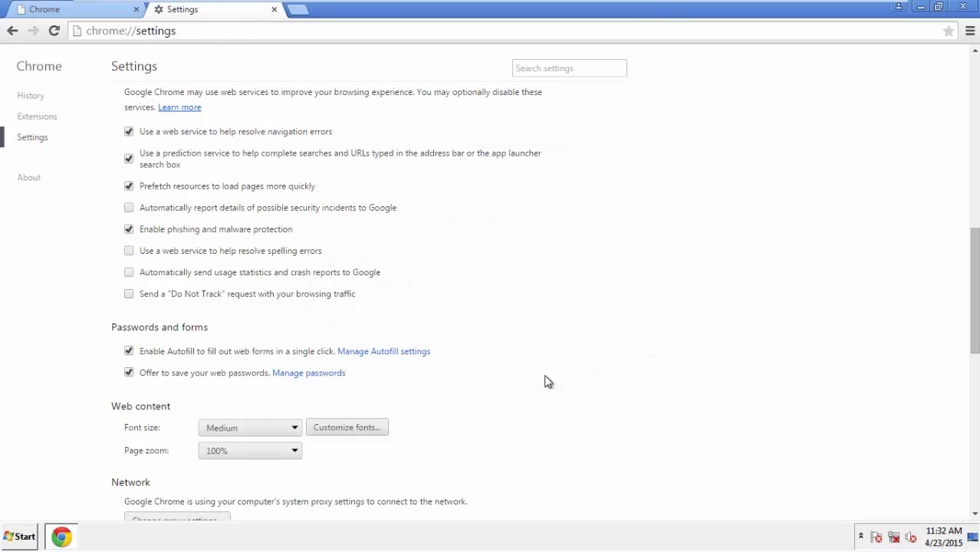
mouse_move(778, 215)
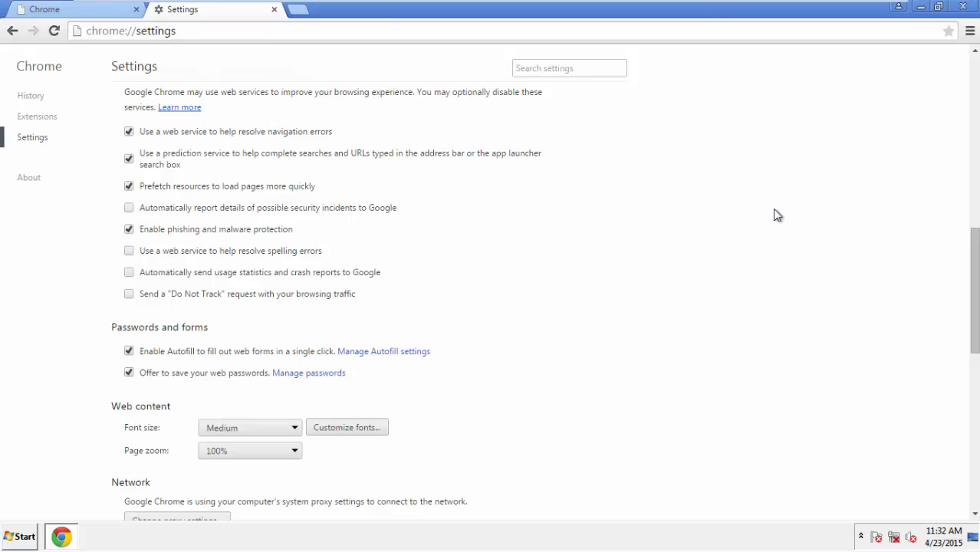
Step: Reset Chrome's settings to their original defaults and close the browser
scroll("down", 3)
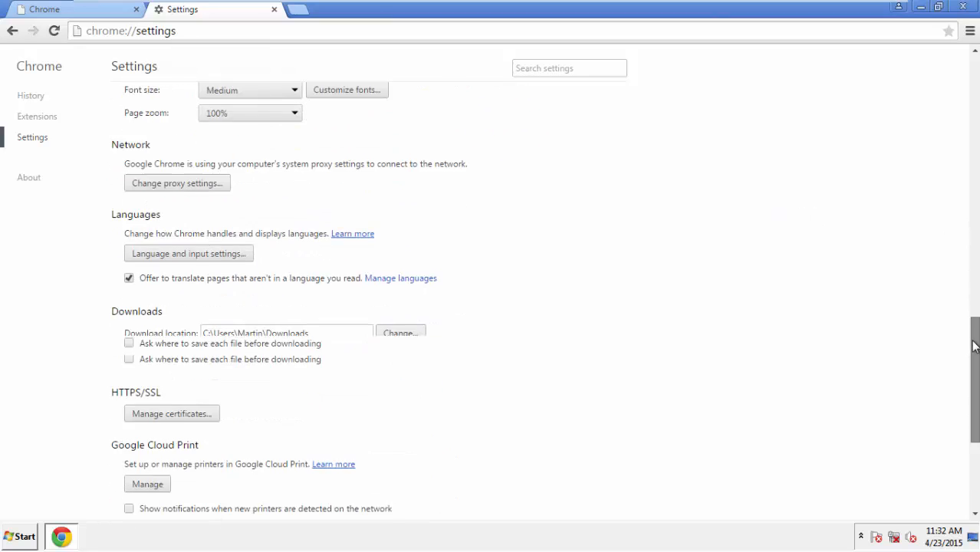
scroll("down", 3)
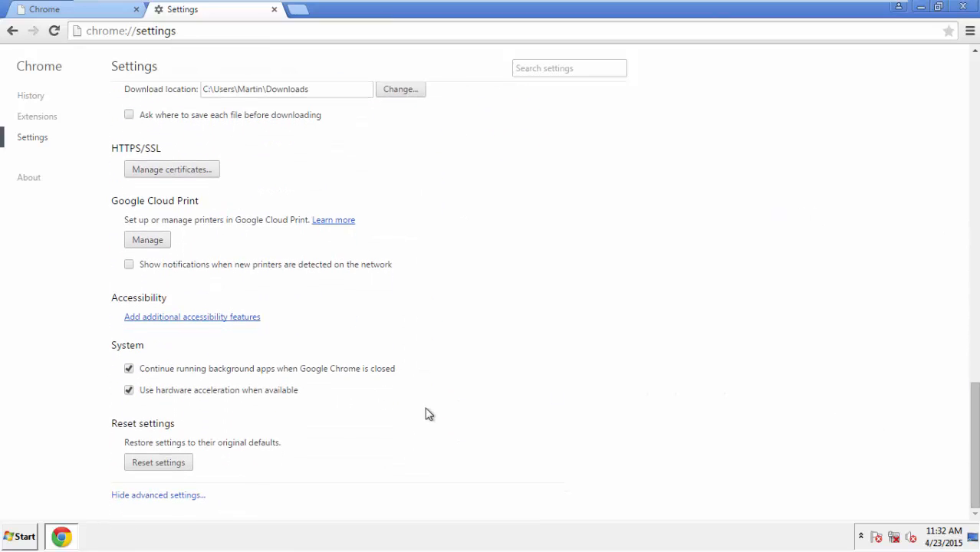
left_click(158, 461)
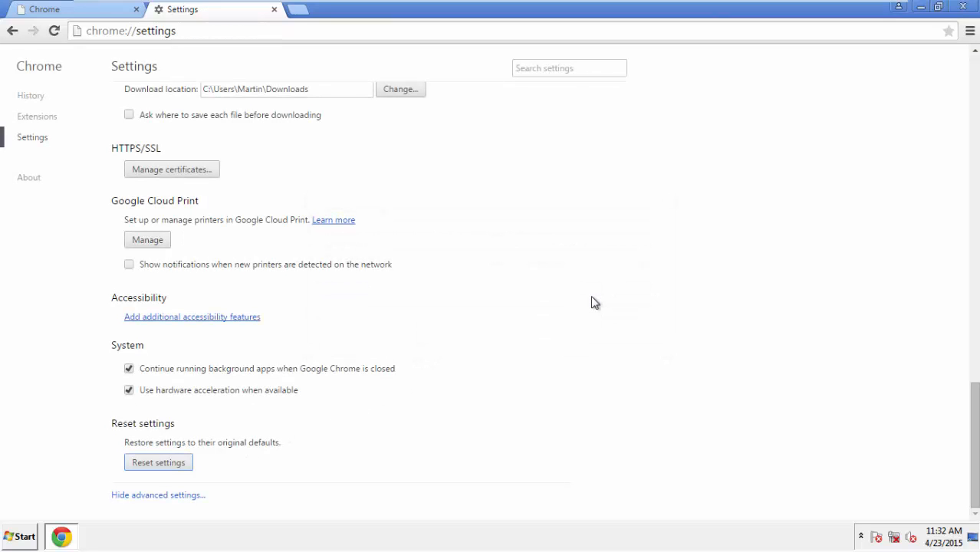
mouse_move(934, 64)
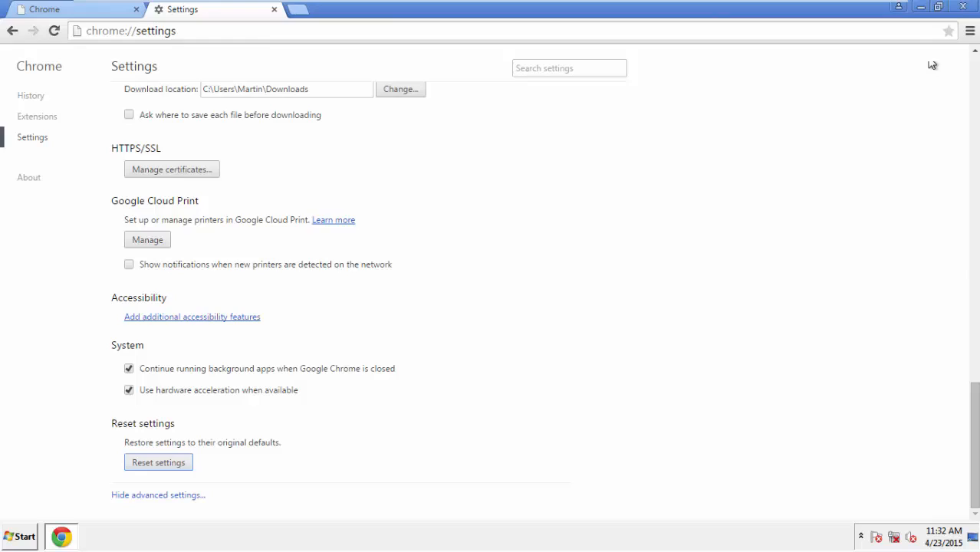
left_click(963, 7)
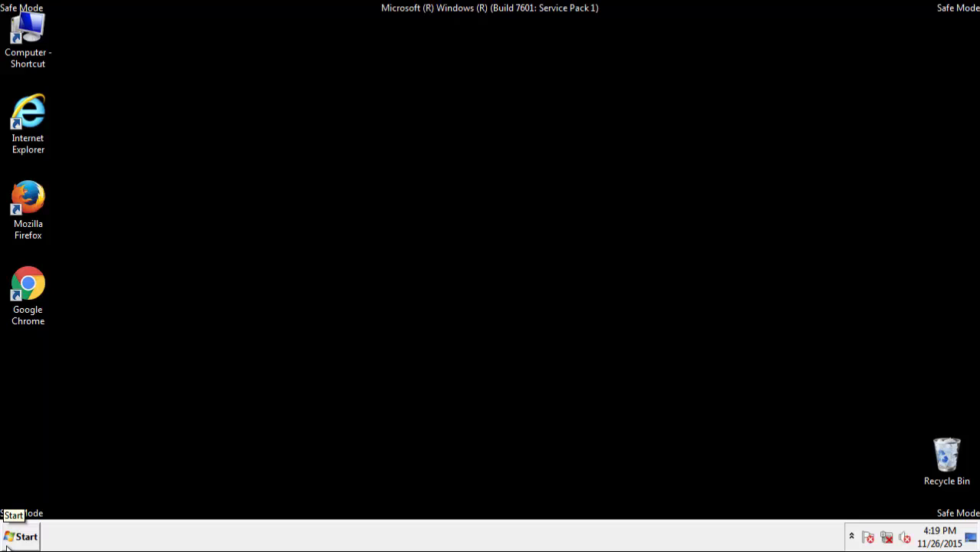
mouse_move(77, 497)
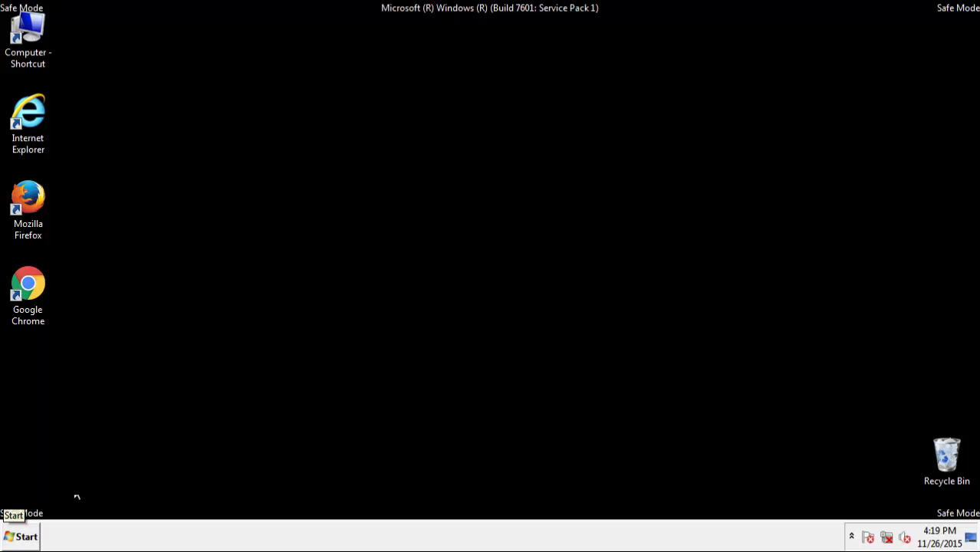
Step: Launch Firefox and remove the Flirchi Ads extension in the Add-ons Manager
left_click(27, 198)
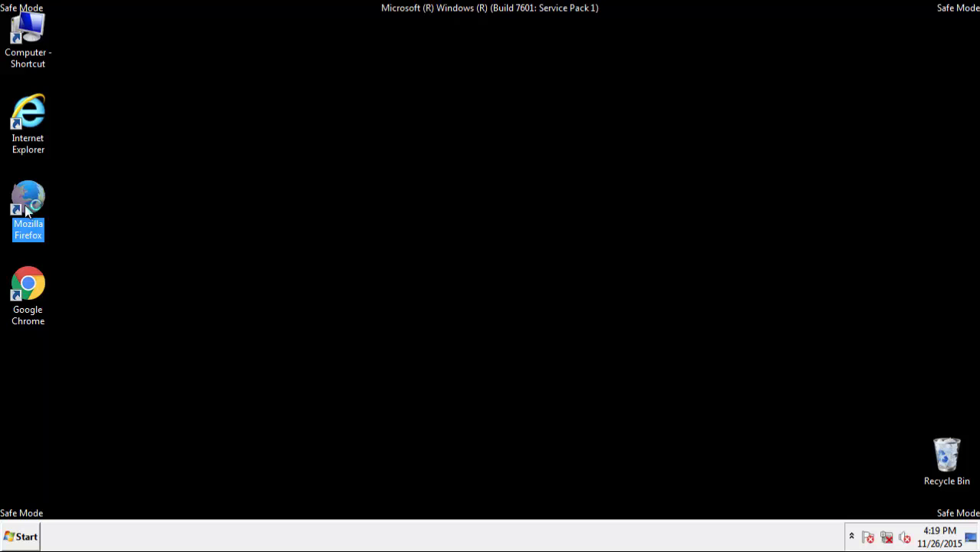
double_click(28, 198)
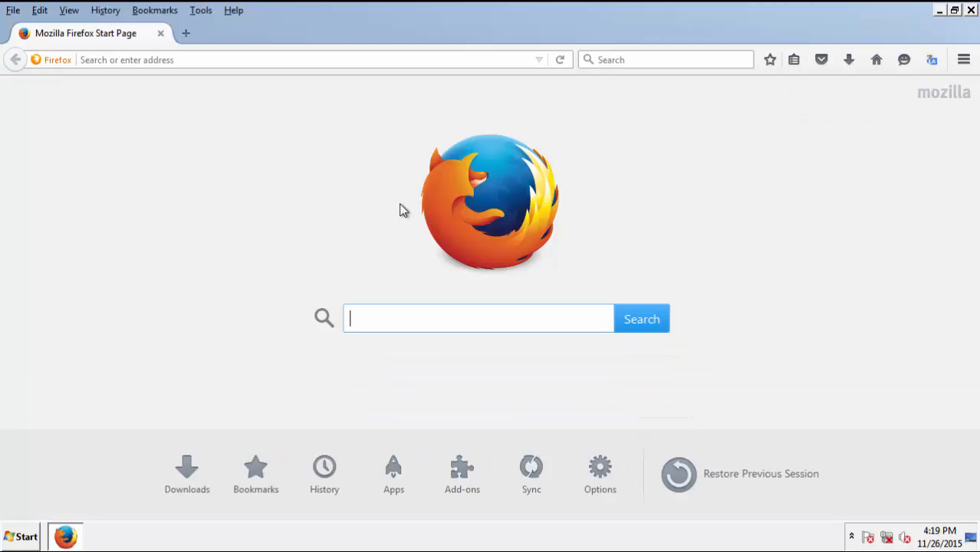
left_click(963, 59)
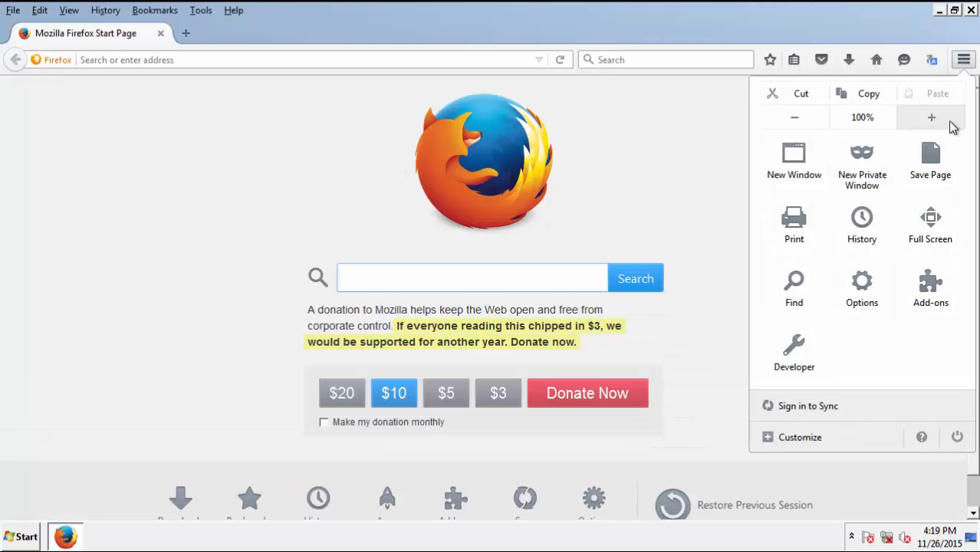
left_click(930, 287)
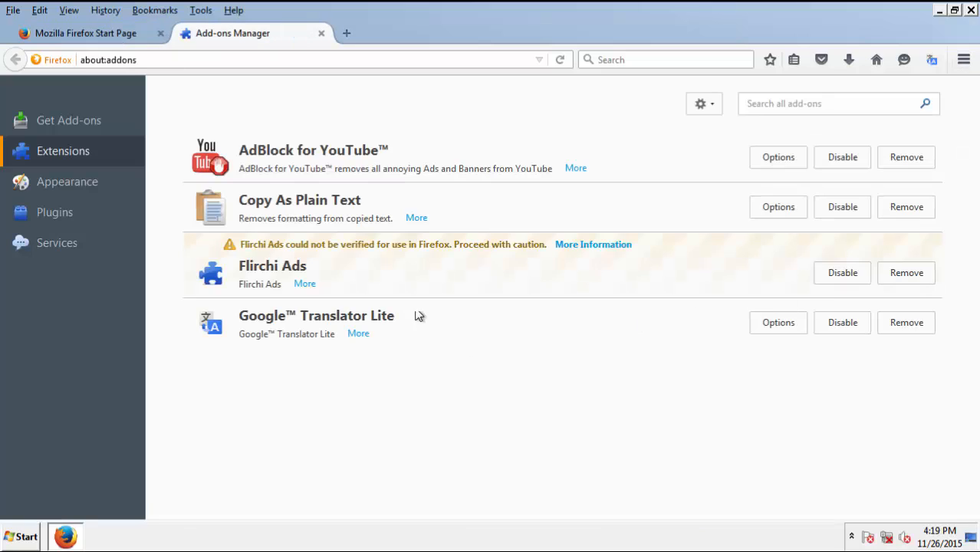
mouse_move(906, 273)
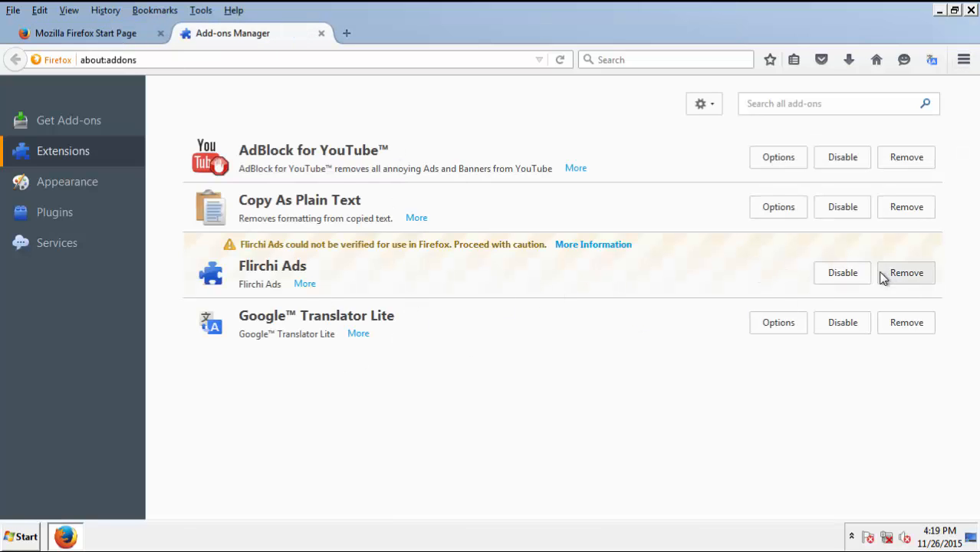
left_click(906, 273)
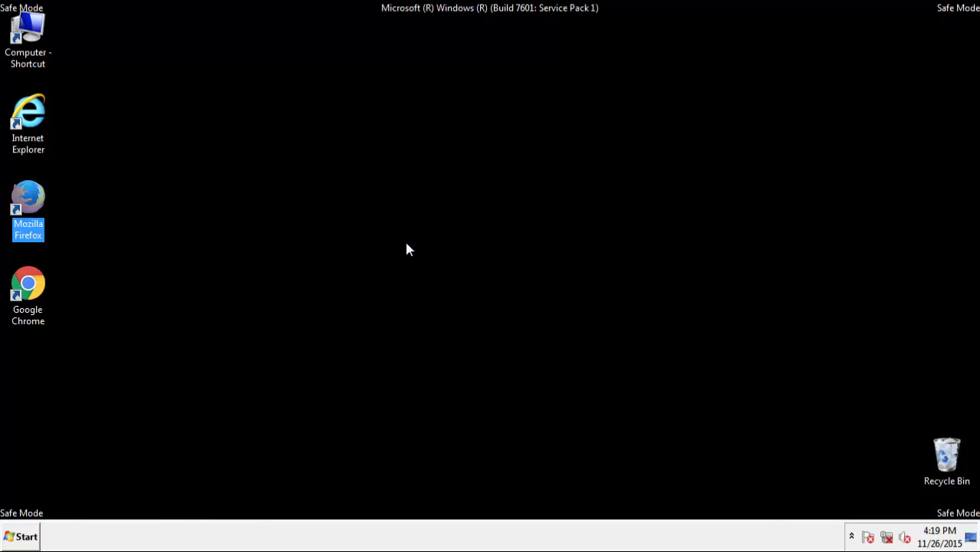
Step: Reopen Firefox to confirm Flirchi Ads is gone, then close it with both tabs
double_click(28, 196)
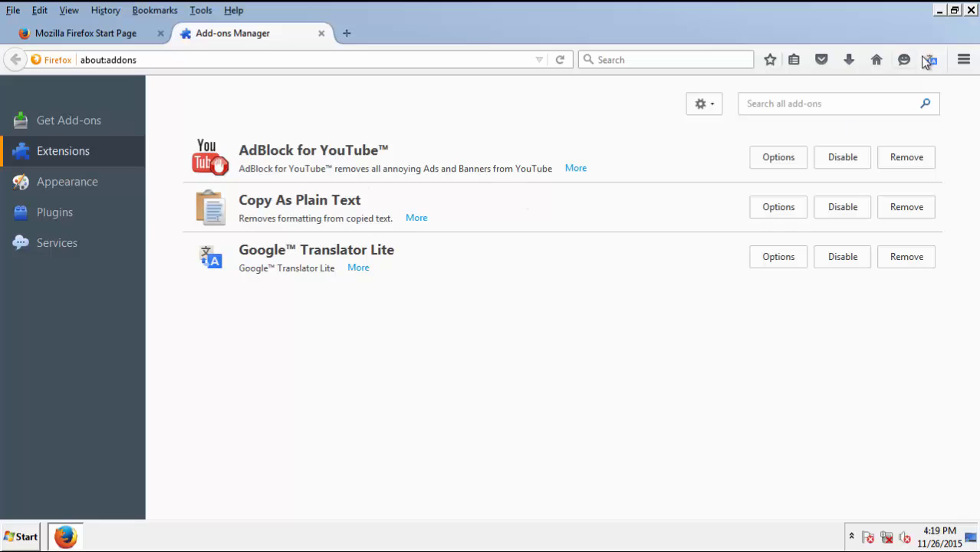
left_click(971, 10)
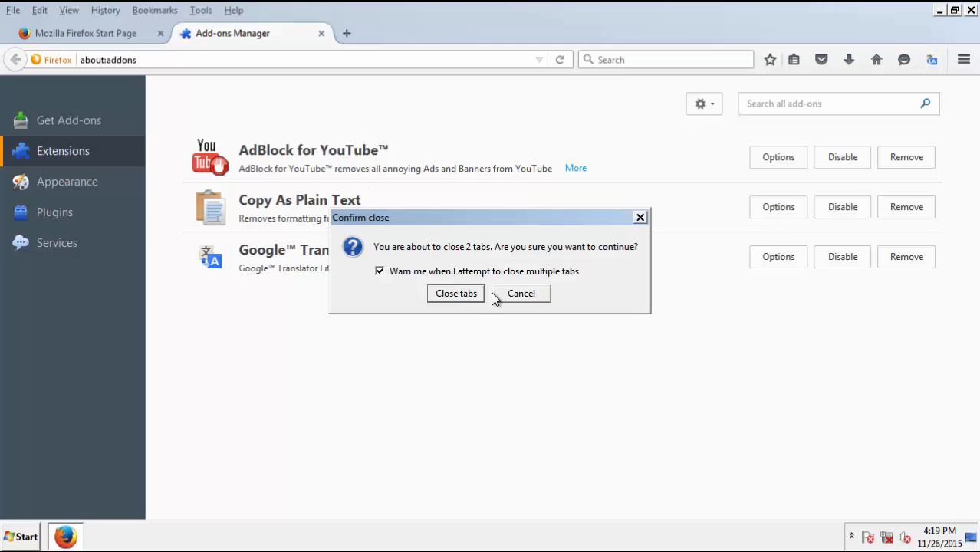
left_click(455, 293)
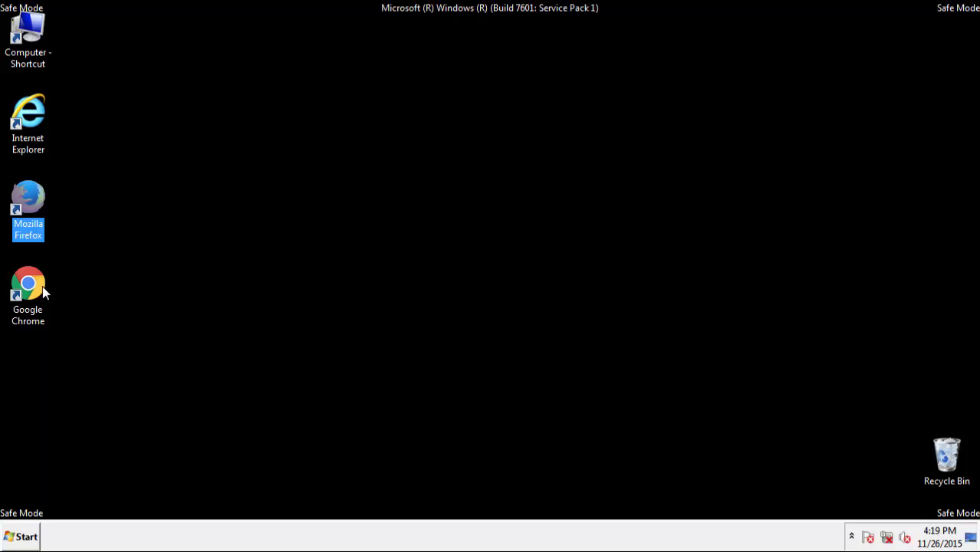
Step: Launch Google Chrome and reach its installed extensions list via Settings
double_click(27, 284)
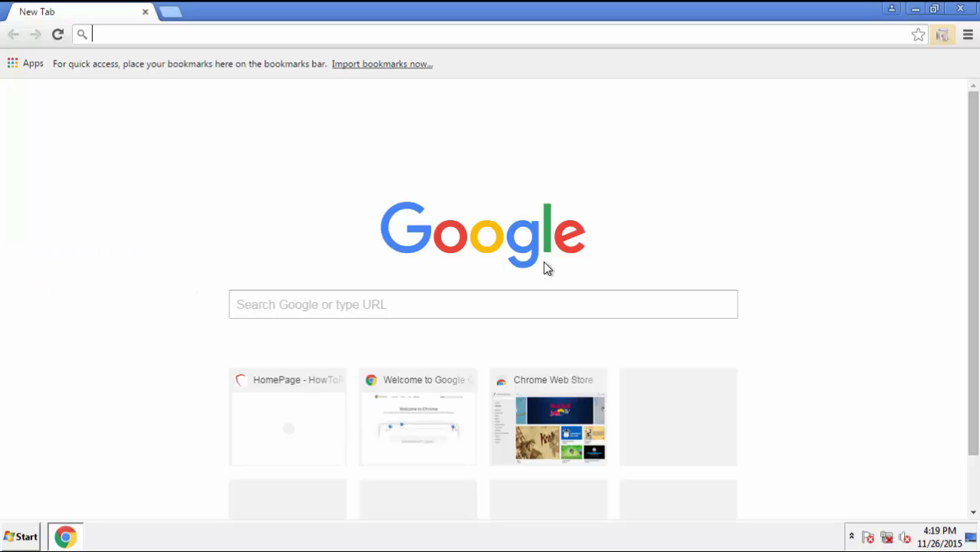
left_click(967, 35)
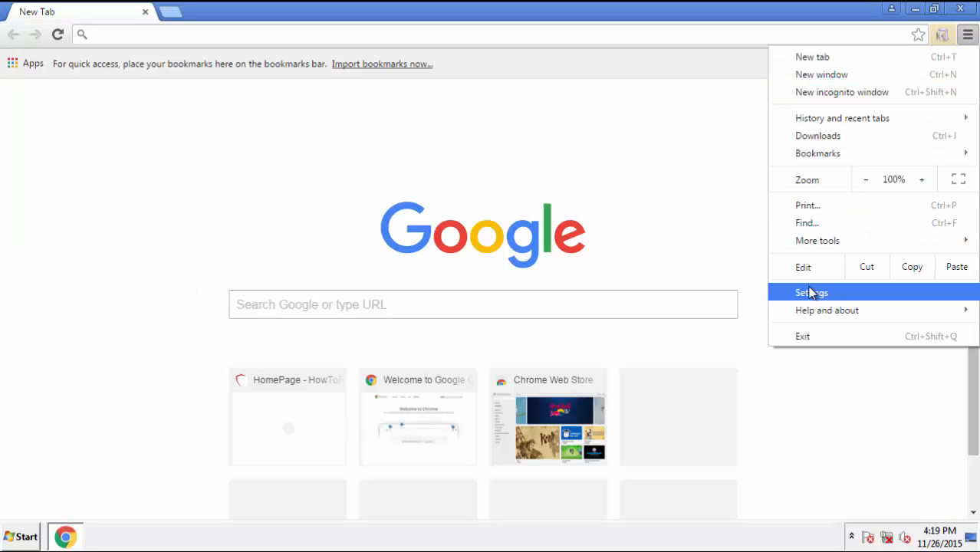
left_click(812, 292)
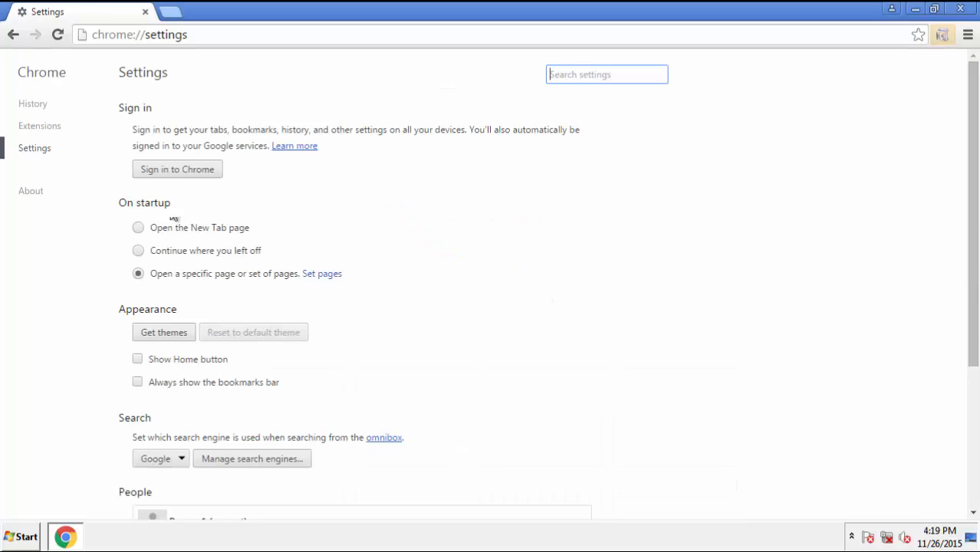
left_click(39, 125)
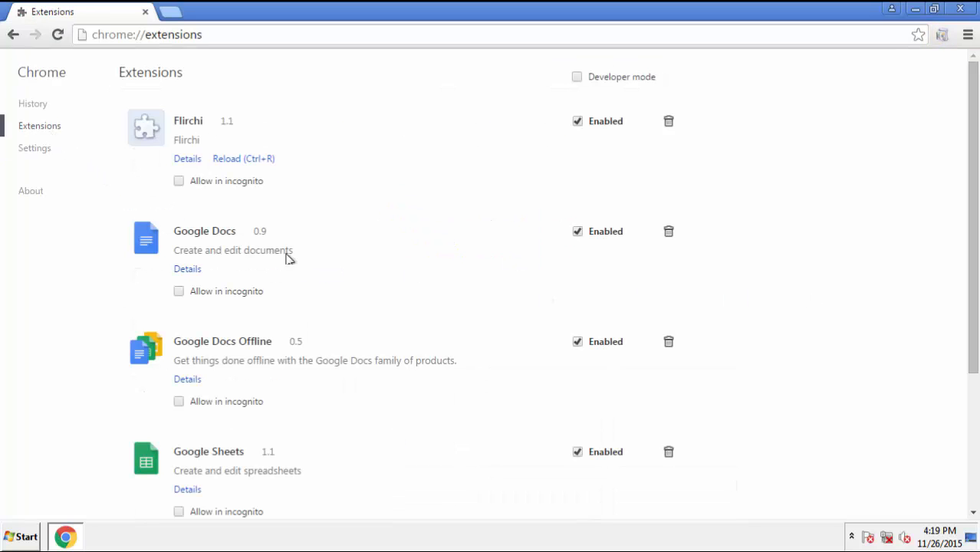
mouse_move(582, 145)
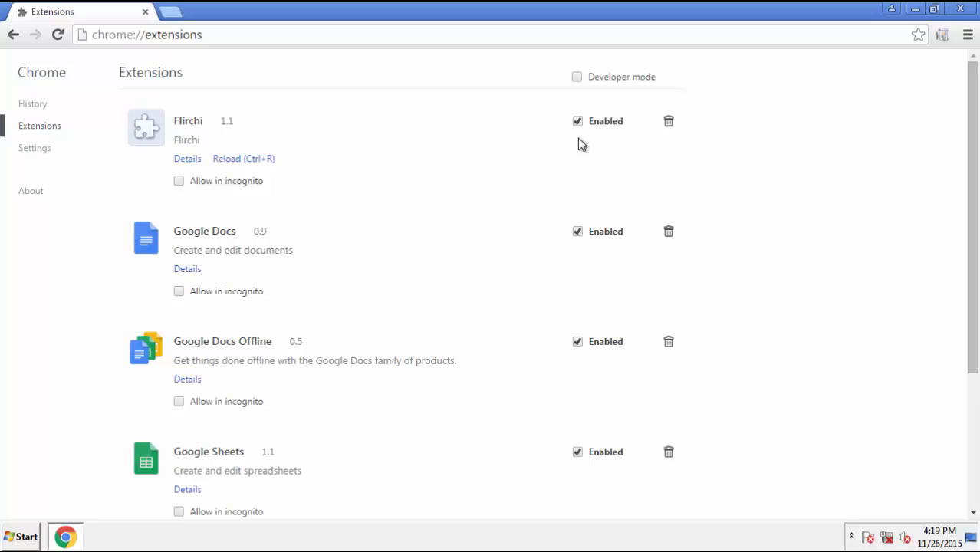
Step: Remove the Flirchi extension, confirm the removal, and close Chrome
left_click(668, 120)
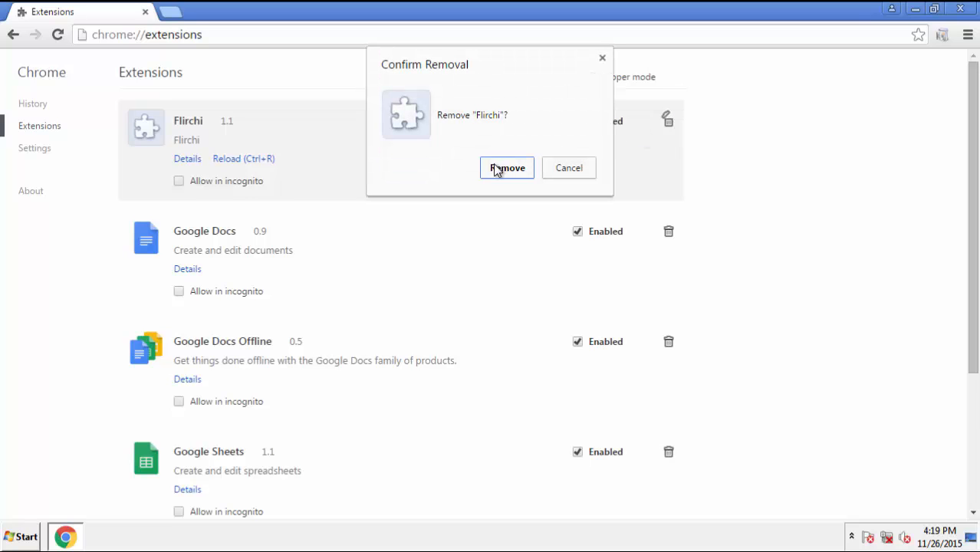
left_click(507, 168)
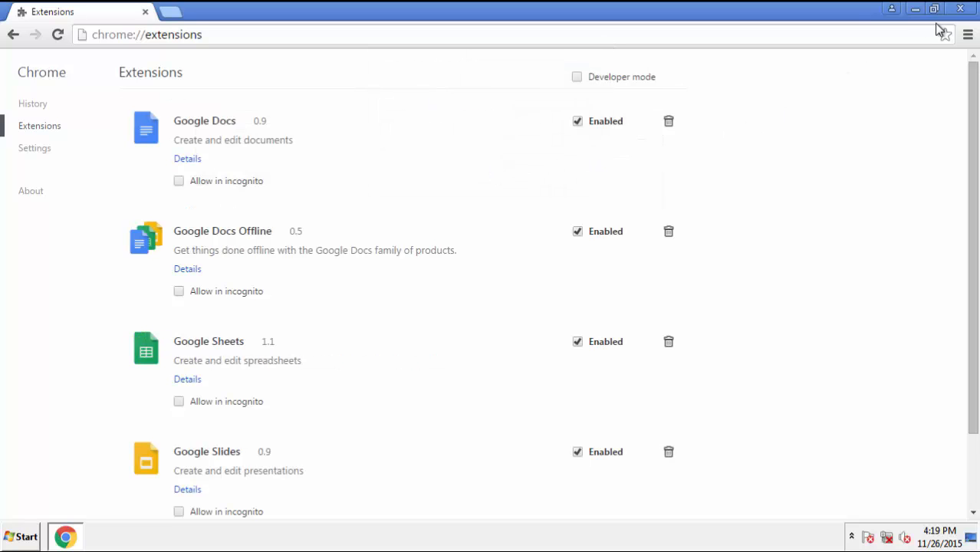
left_click(959, 8)
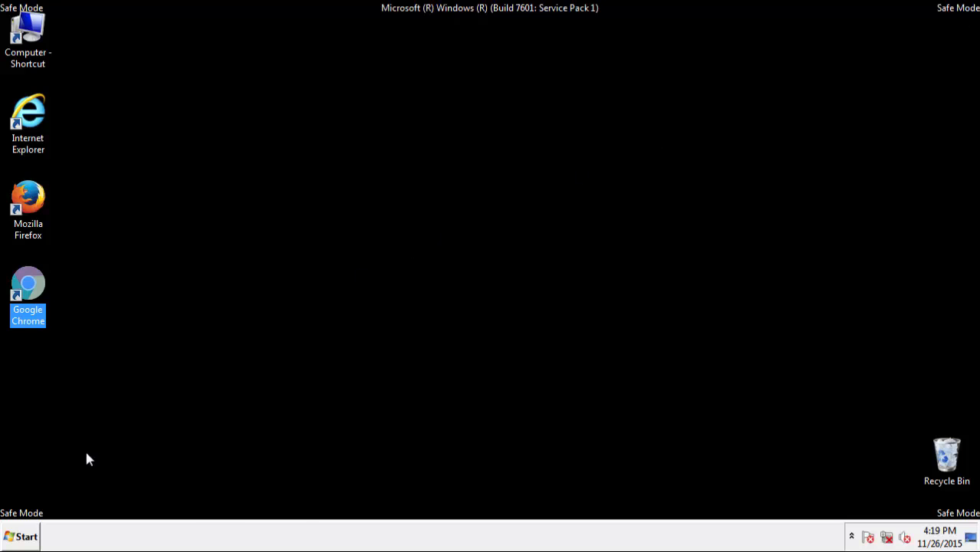
Step: Restart the computer from the Start menu to leave Safe Mode
left_click(22, 536)
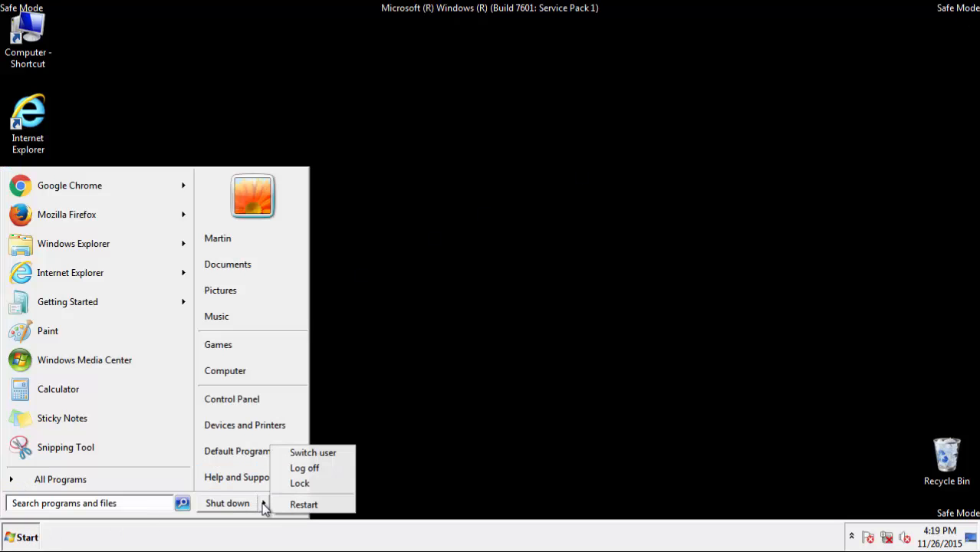
left_click(227, 504)
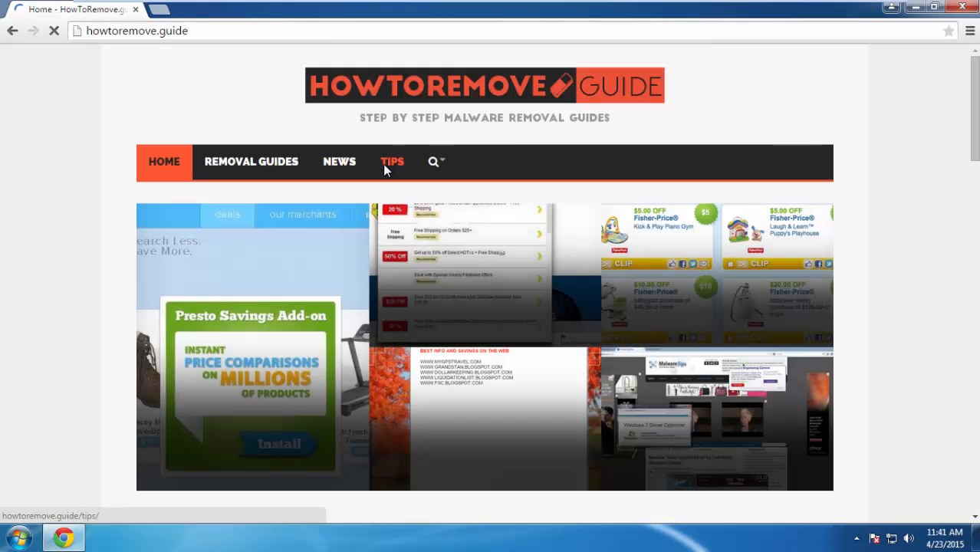
Step: Open the PC Optimization Tips article from the site's TIPS section
left_click(391, 161)
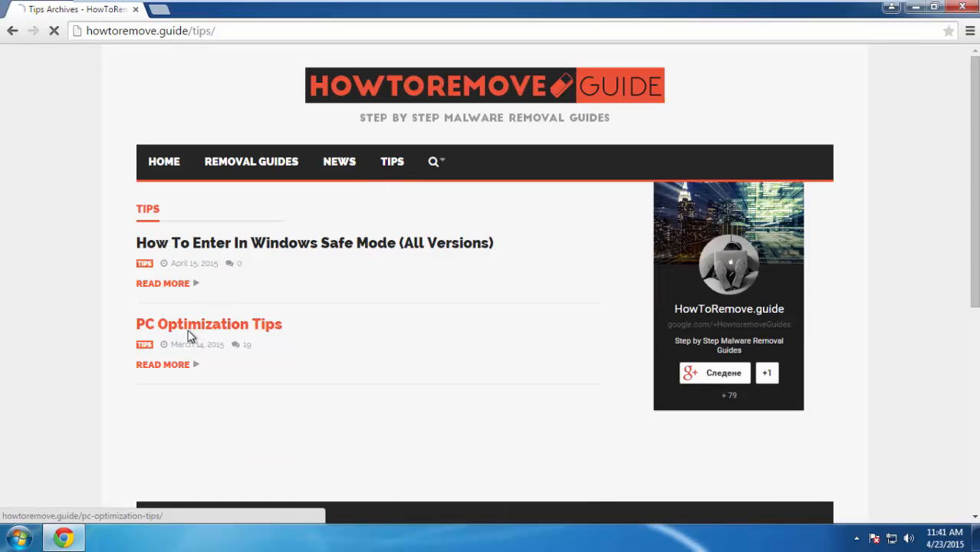
left_click(209, 324)
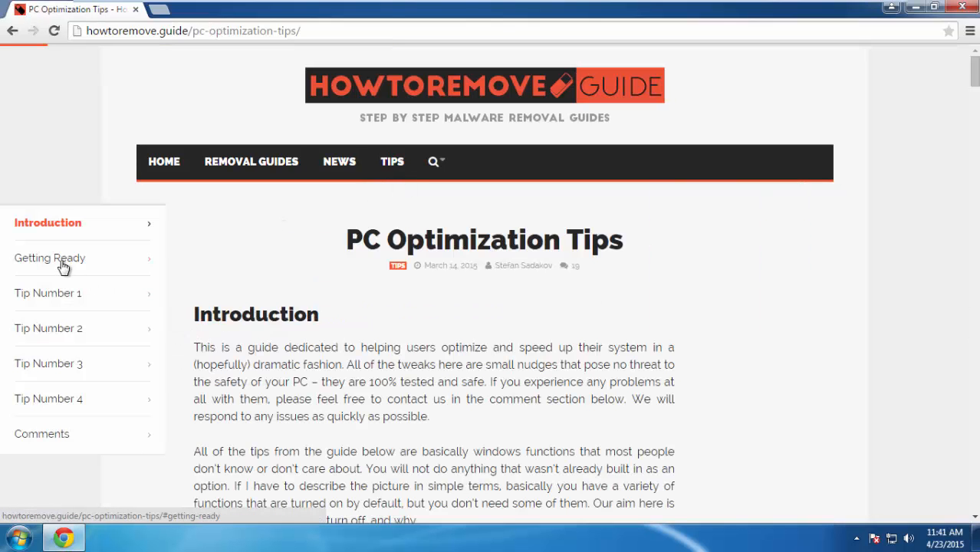